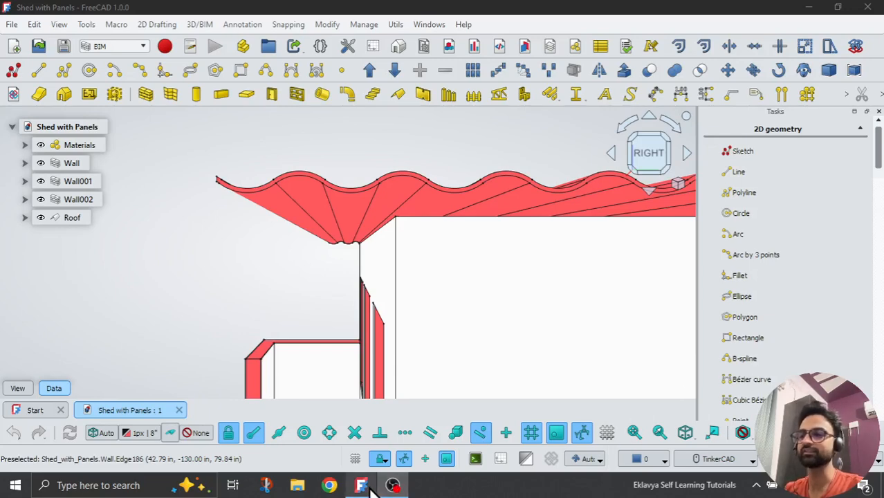
mouse_move(294, 225)
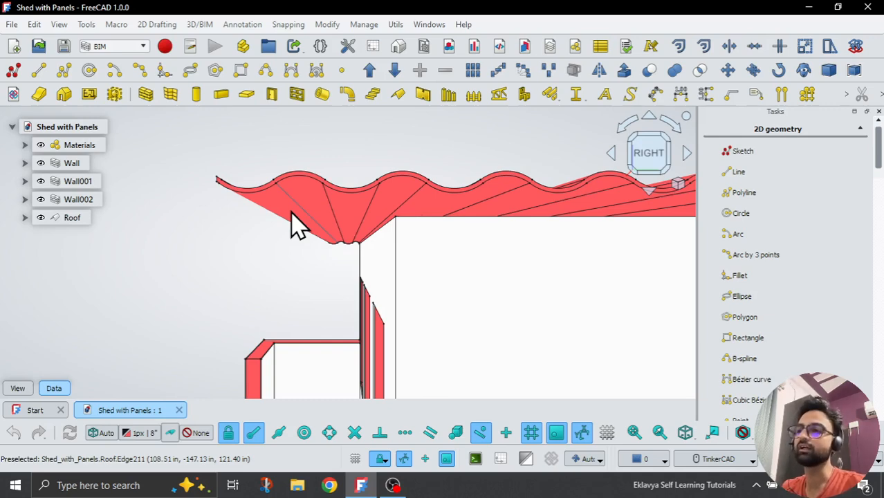
Orbit the finished shed to inspect its corrugated roof edges and corners
left_click_drag(291, 222, 295, 252)
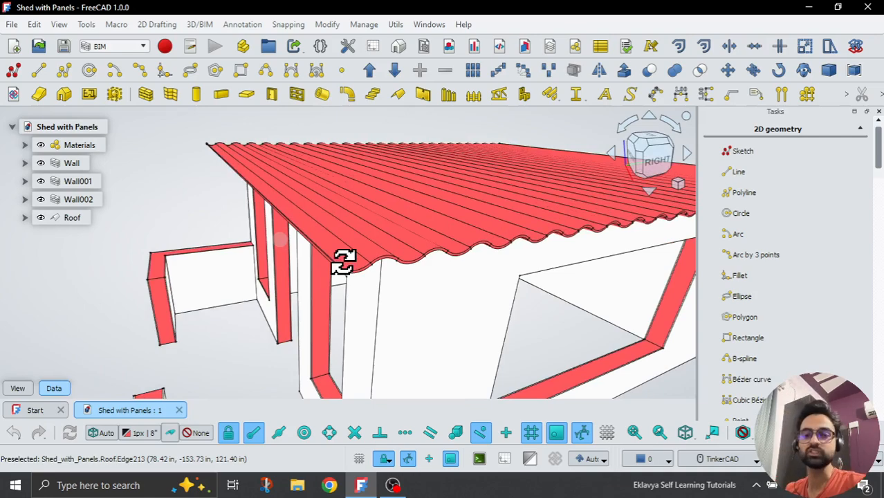
left_click_drag(346, 263, 394, 249)
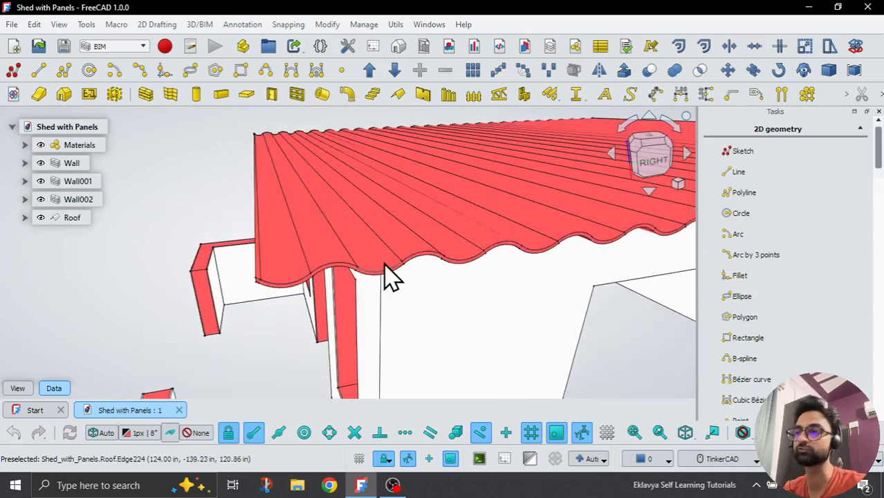
left_click_drag(388, 276, 380, 249)
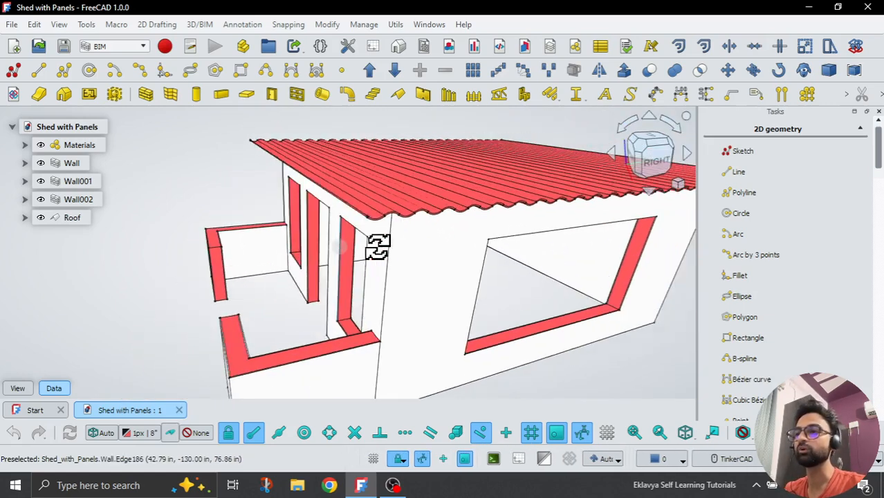
left_click_drag(379, 247, 464, 221)
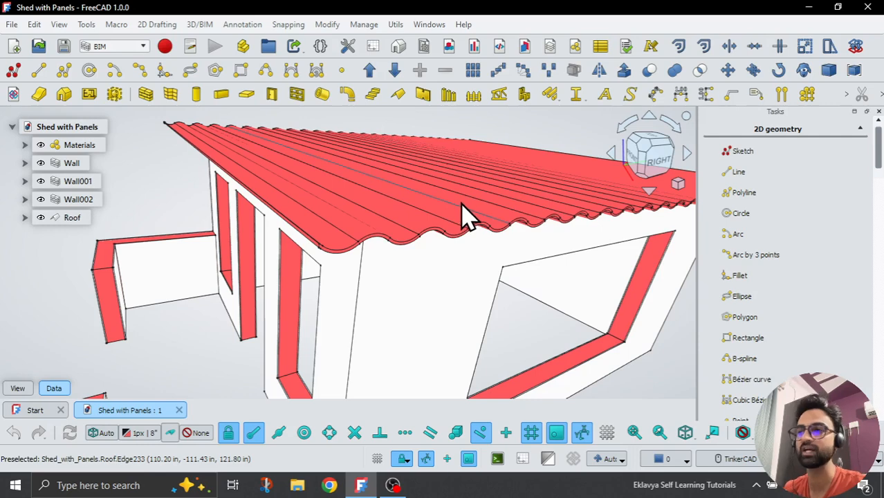
mouse_move(397, 249)
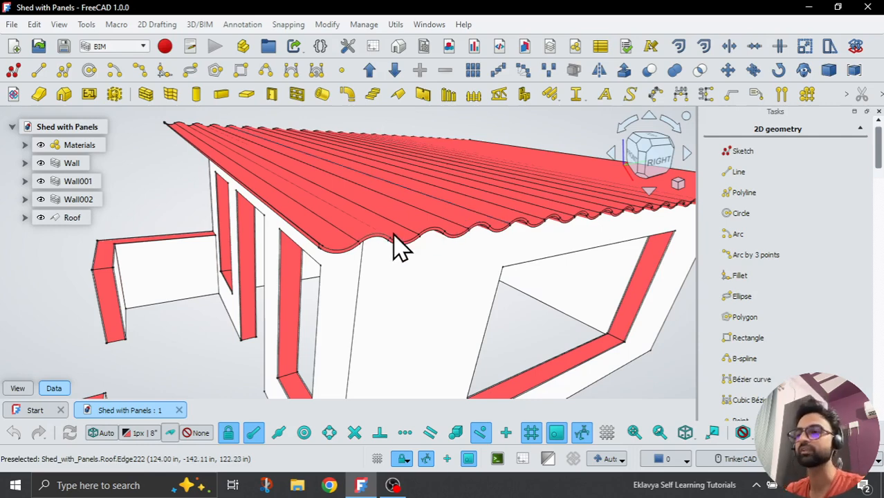
left_click_drag(401, 249, 290, 325)
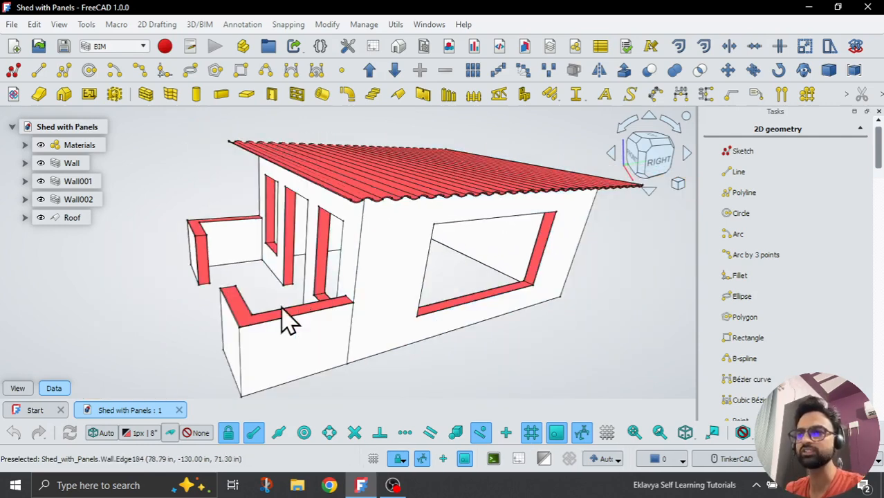
From the Start page, open the Shed with Panels_Exercise file
left_click(178, 410)
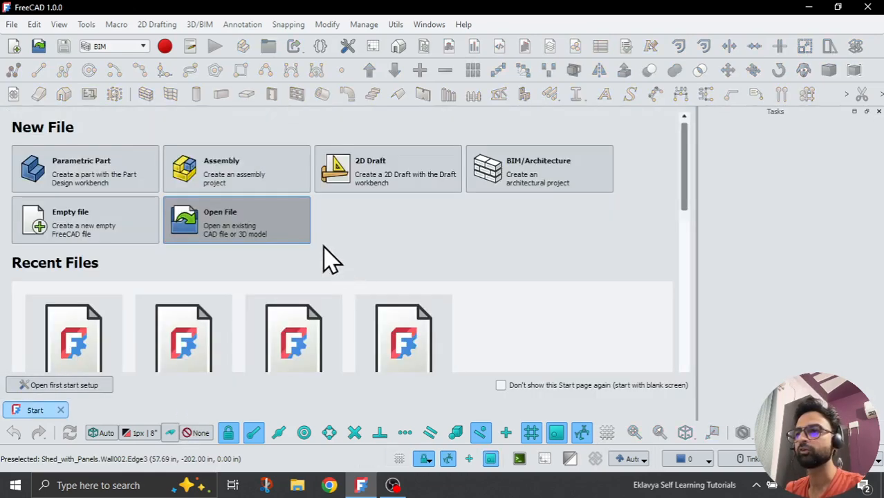
left_click(236, 220)
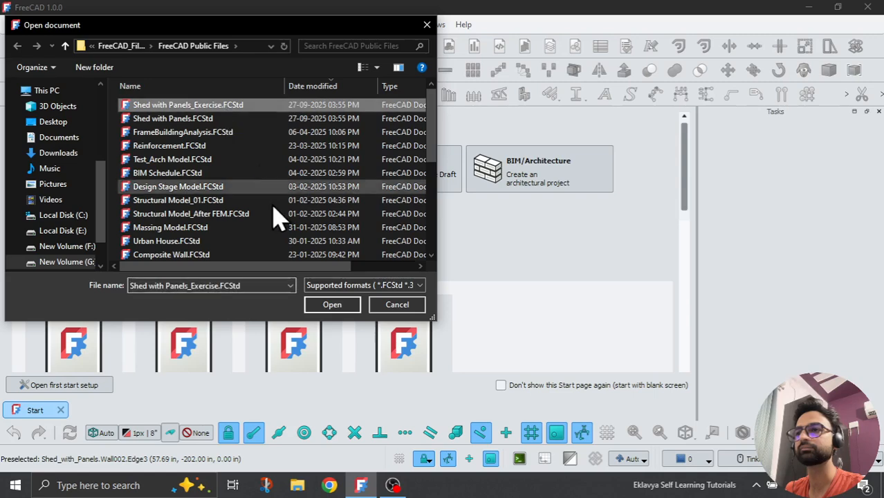
left_click(332, 304)
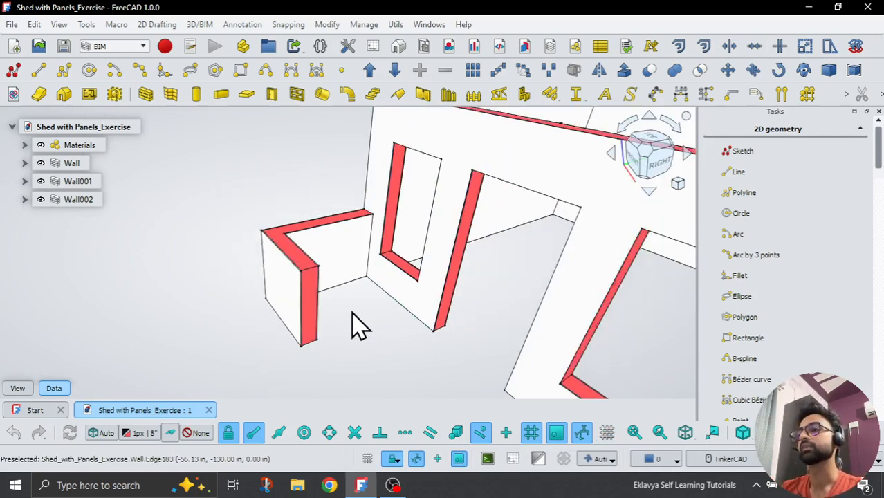
Orbit around the roofless exercise walls and pull back to see the whole layout
left_click_drag(359, 325, 339, 270)
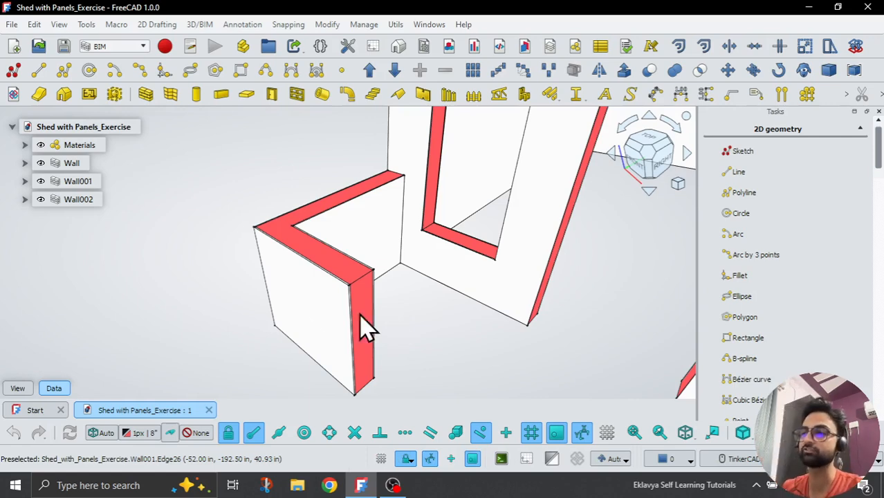
left_click_drag(366, 328, 339, 286)
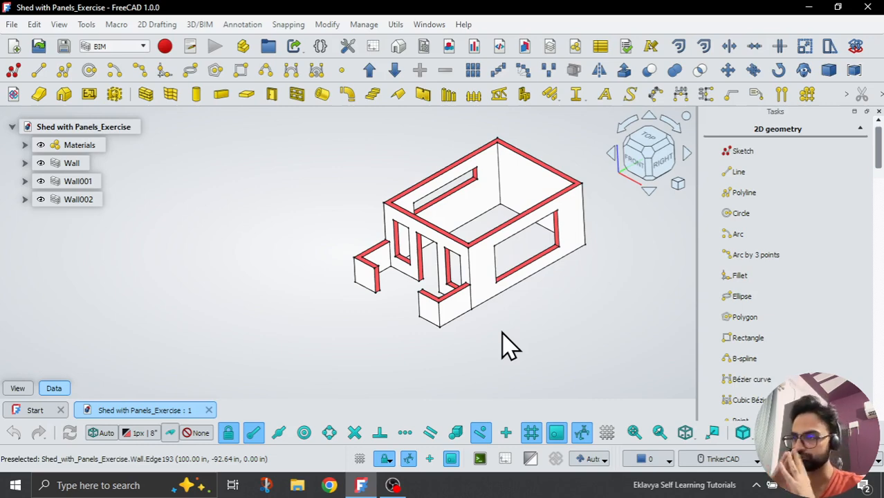
mouse_move(473, 350)
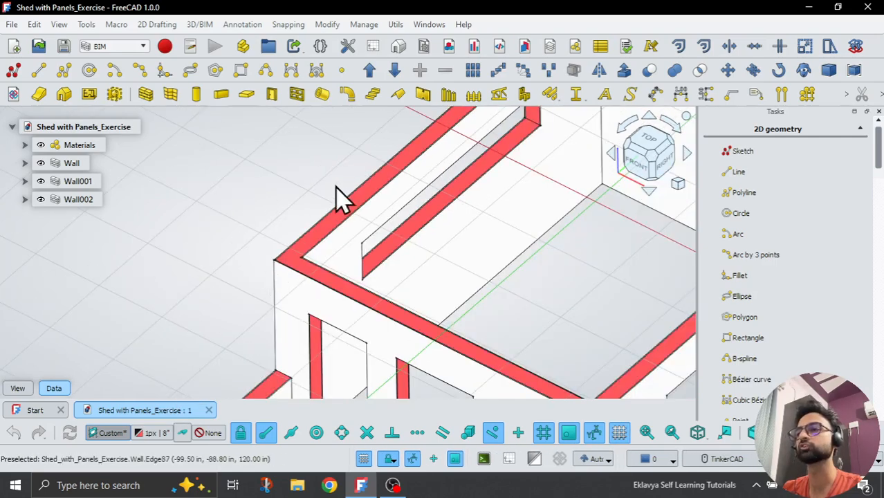
In Top view, start a BIM sketch and draw a rectangle around the walls
left_click(648, 153)
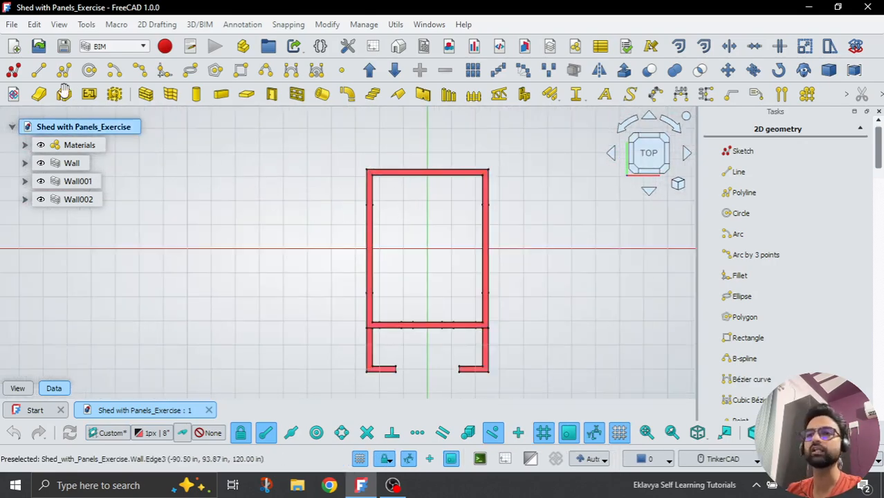
mouse_move(12, 70)
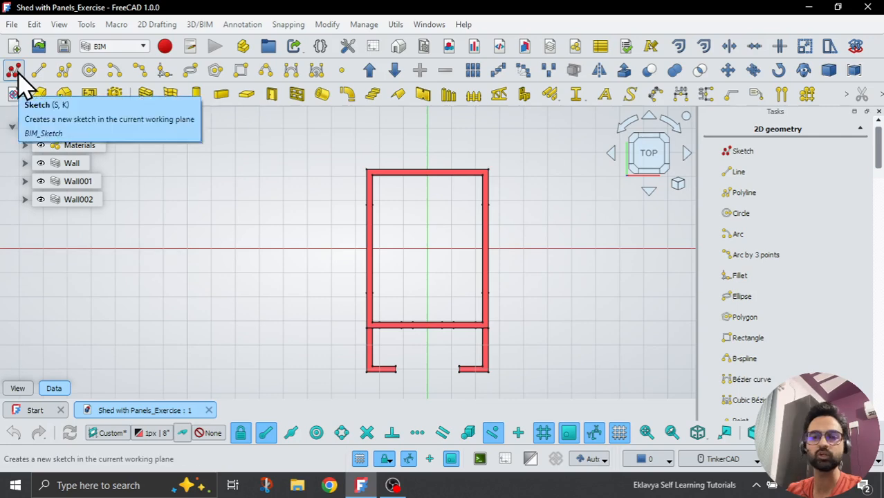
left_click(12, 70)
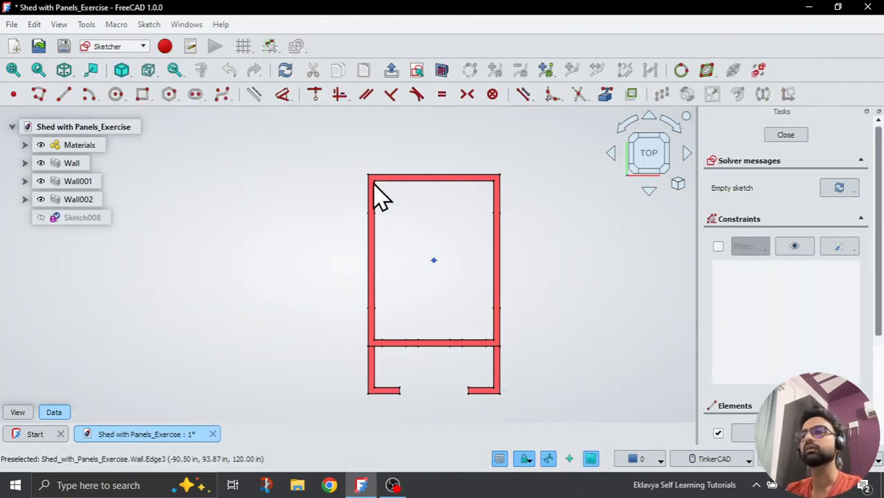
left_click(142, 94)
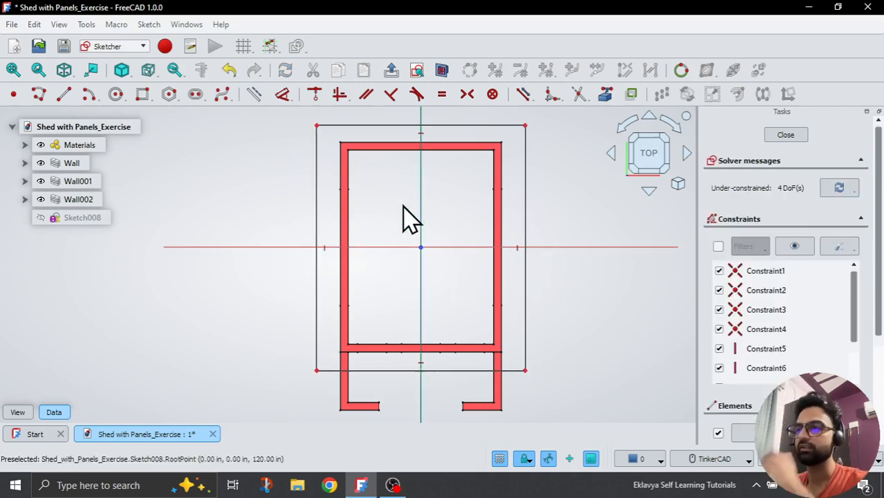
mouse_move(346, 152)
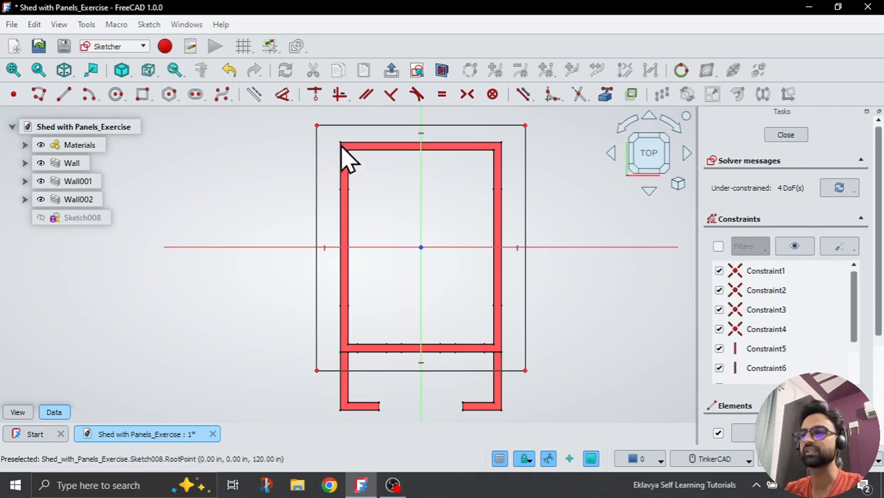
left_click(81, 218)
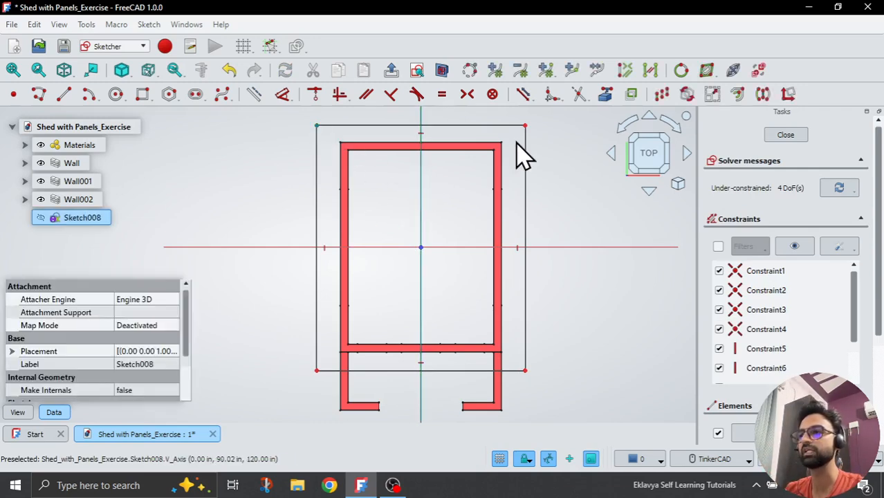
mouse_move(577, 149)
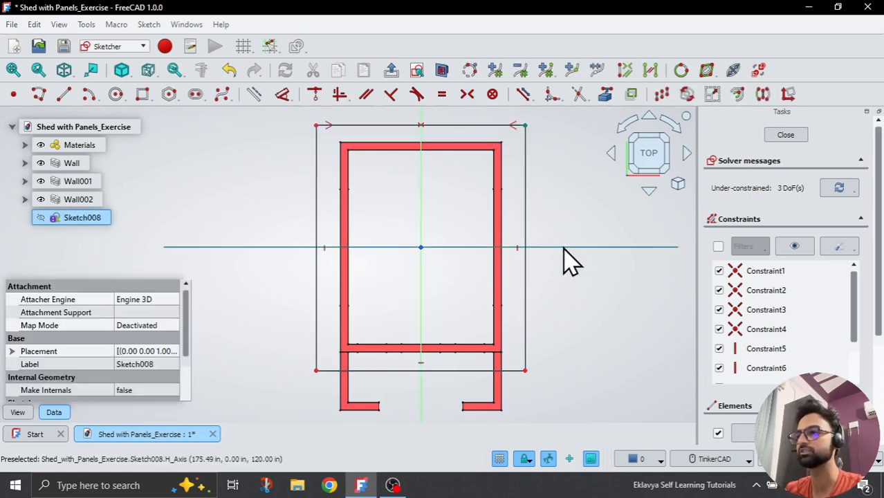
mouse_move(553, 180)
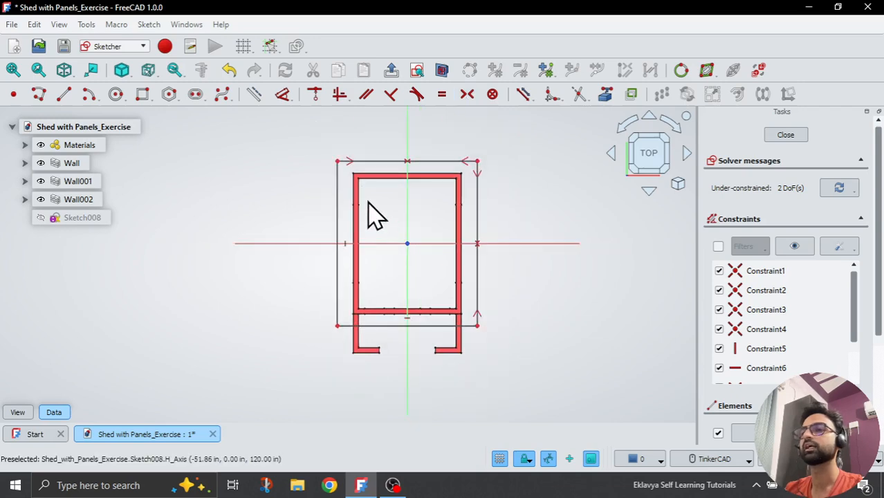
mouse_move(605, 94)
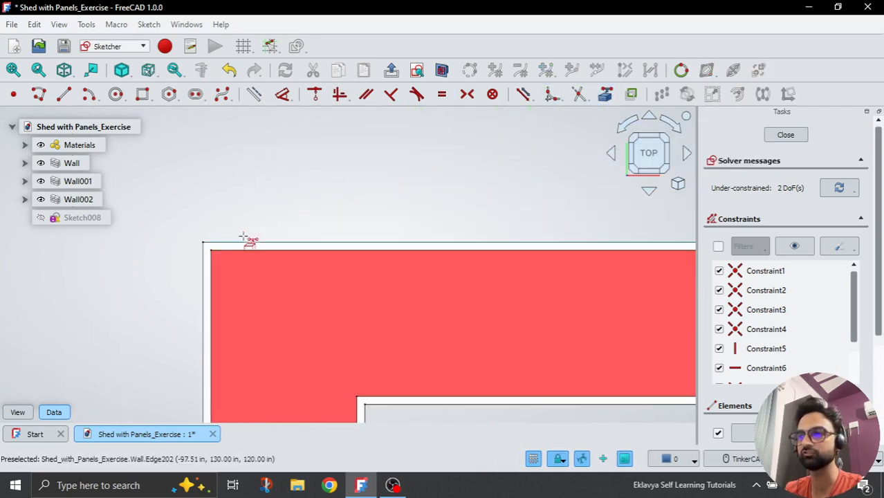
mouse_move(243, 249)
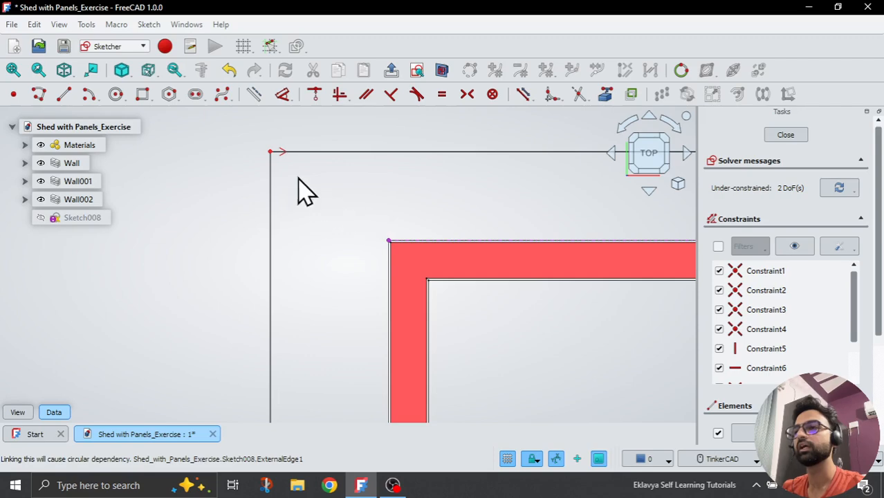
Constrain the rectangle 2' beyond the wall edges horizontally and vertically
left_click(82, 217)
type("2")
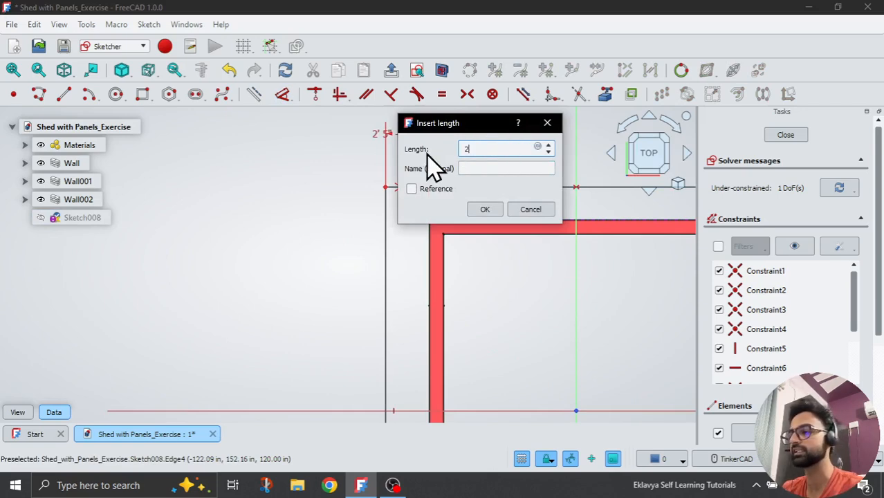
left_click(484, 208)
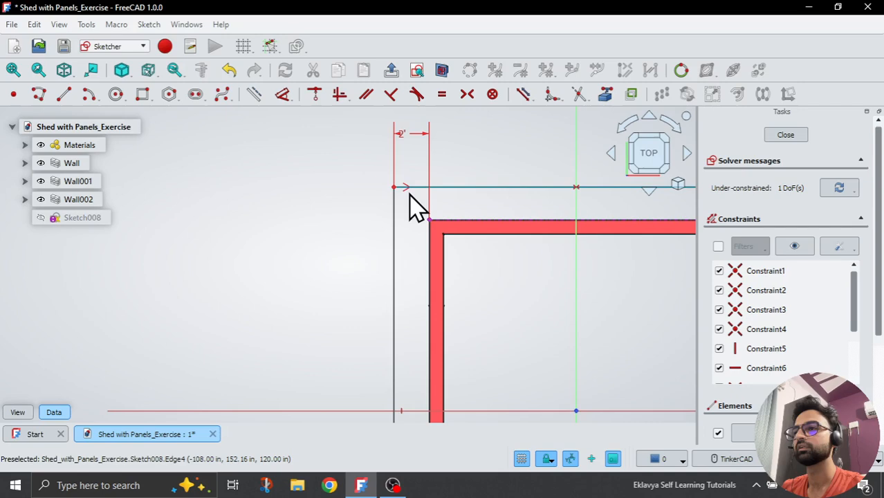
left_click(82, 217)
type("2'")
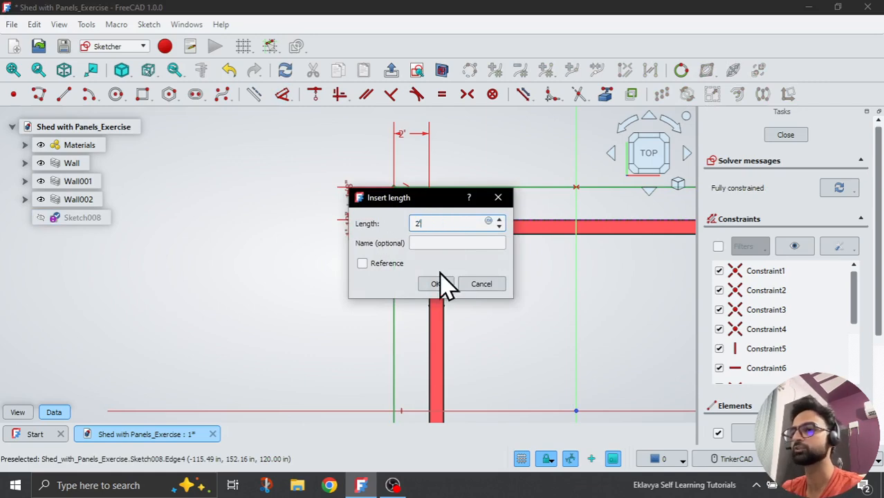
left_click(434, 284)
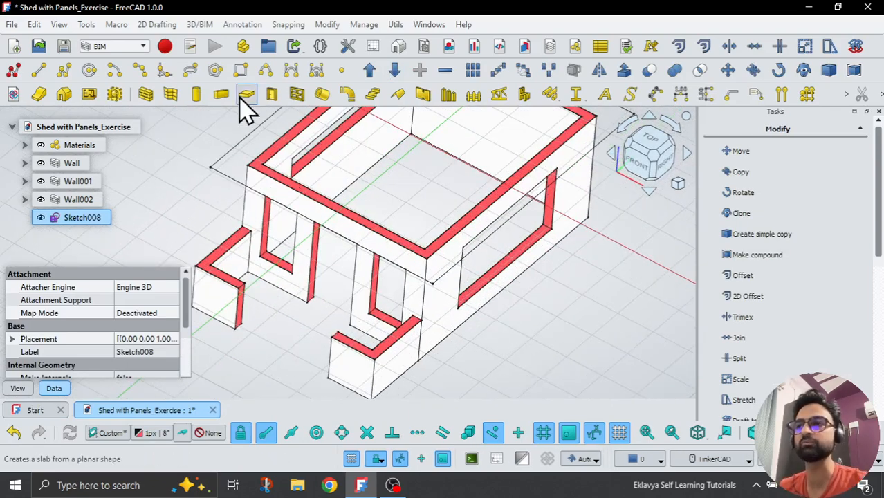
mouse_move(247, 95)
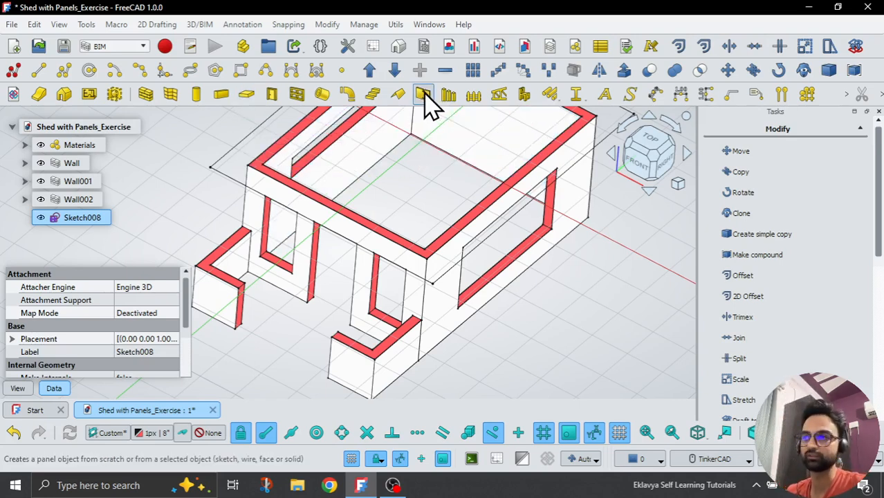
mouse_move(360, 256)
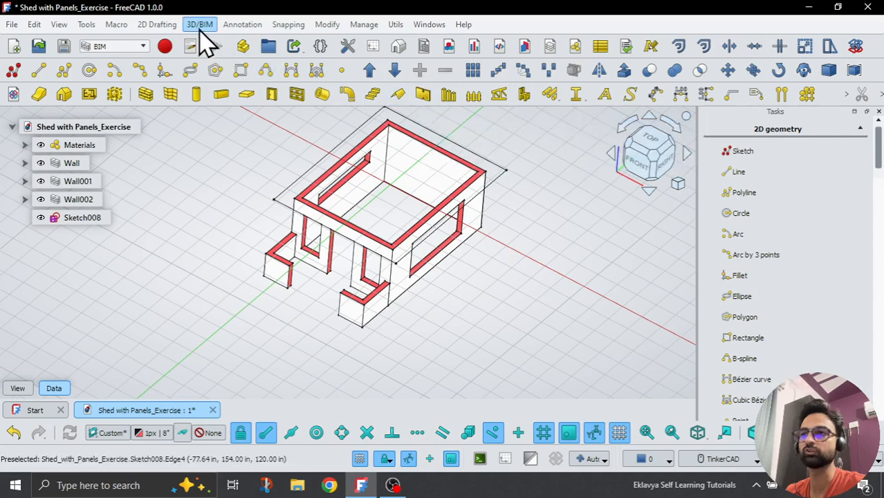
Start a BIM Panel and enter 3 as its width
left_click(199, 24)
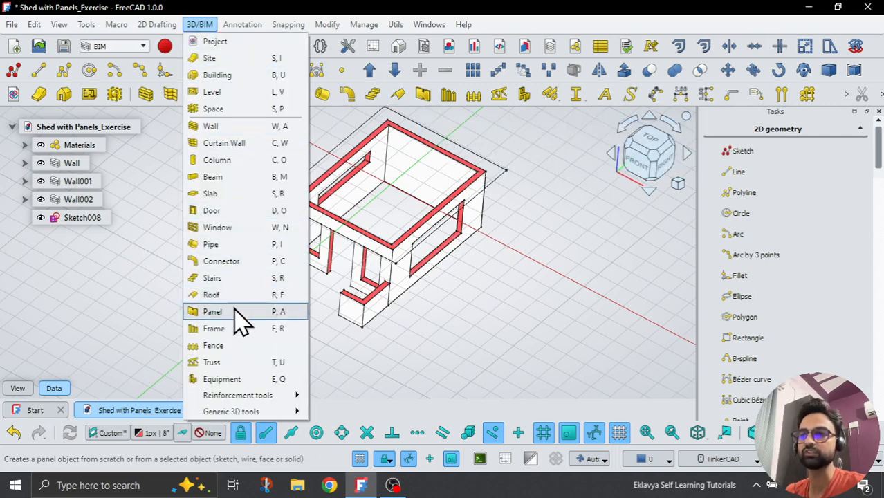
left_click(212, 311)
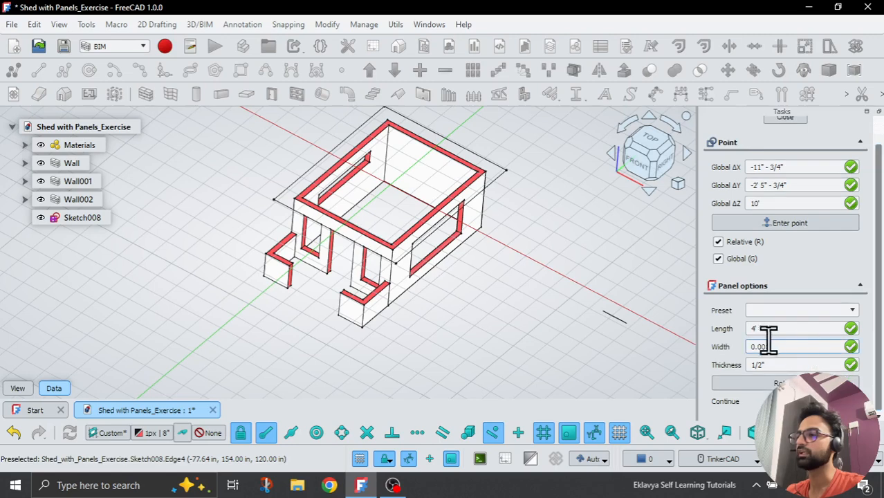
triple_click(788, 346)
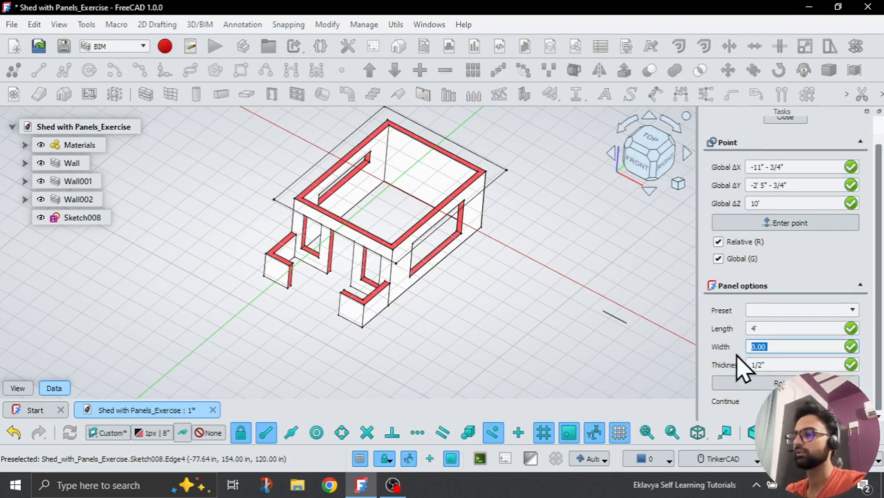
type("3")
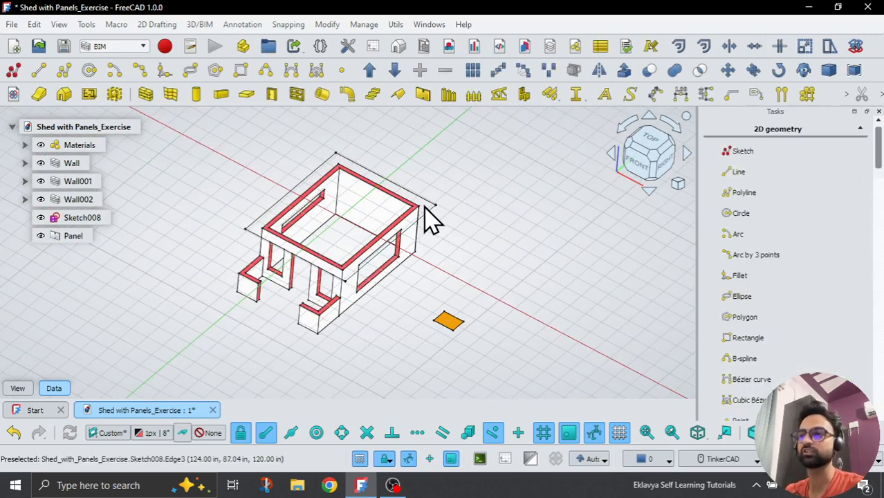
mouse_move(449, 367)
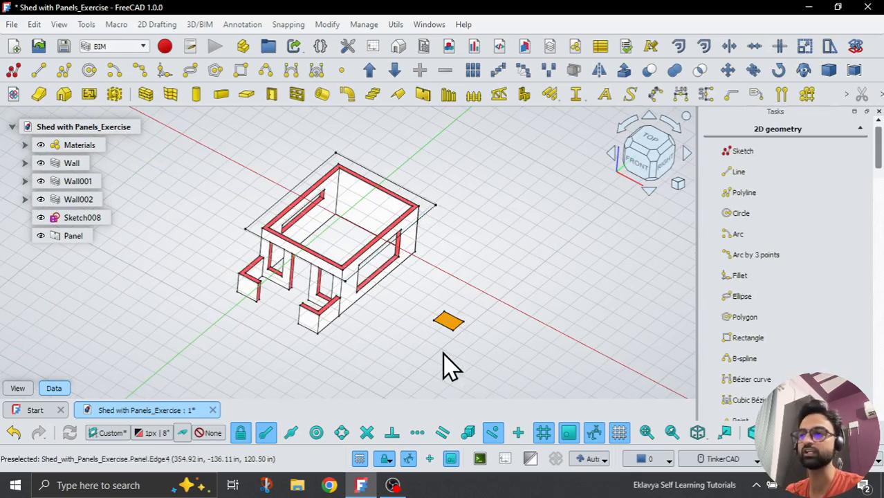
Generate a panel from the roof-outline sketch Sketch008 and select it
left_click(73, 235)
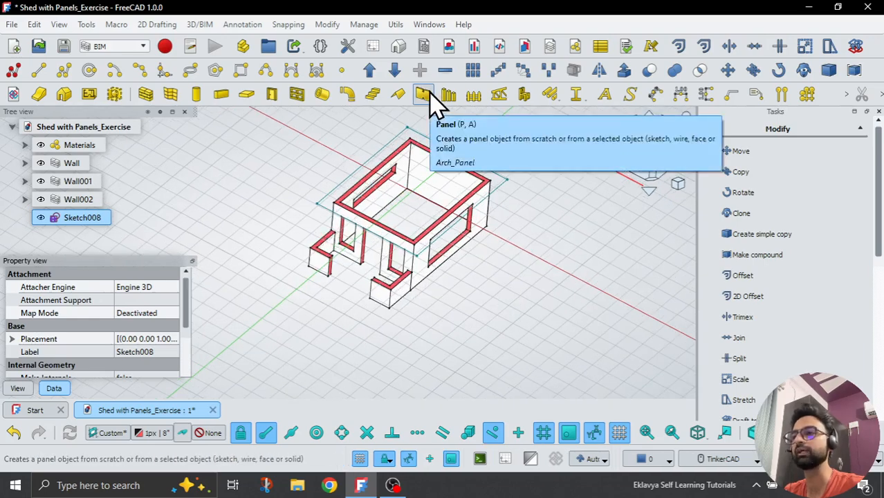
left_click(422, 94)
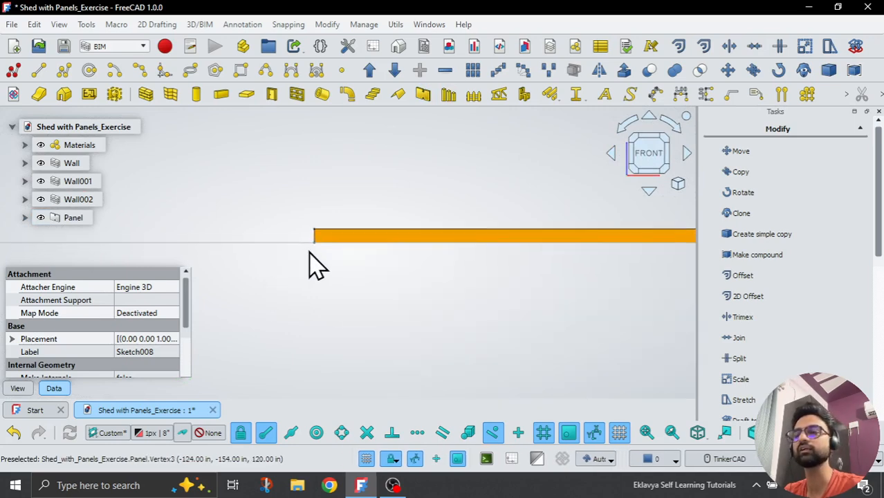
left_click(73, 217)
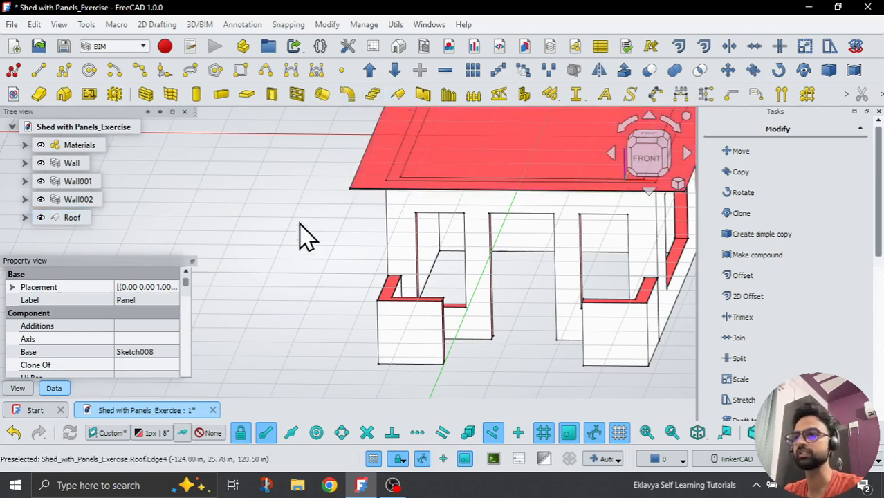
mouse_move(297, 293)
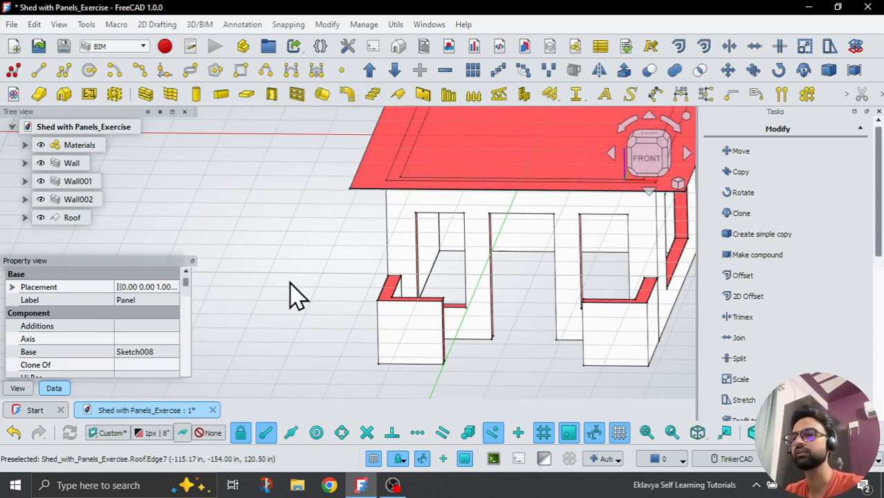
mouse_move(287, 235)
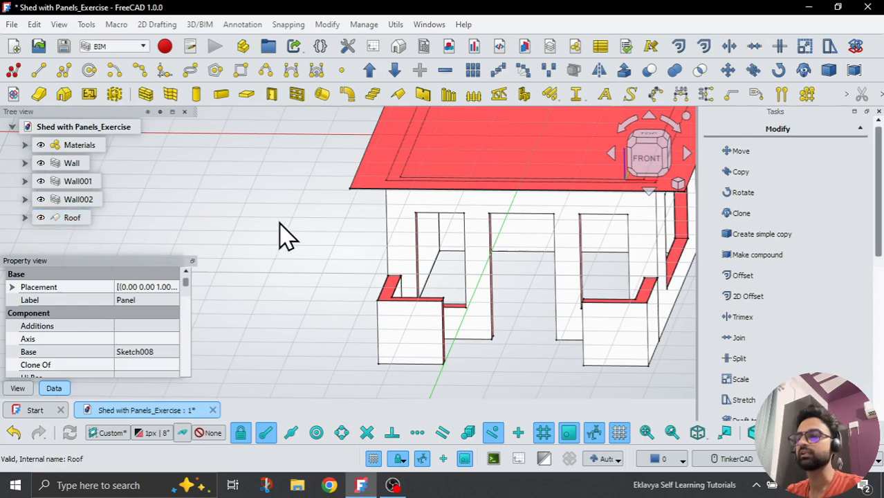
Select and expand Roof, then scroll to the nested Panel's properties
left_click(71, 217)
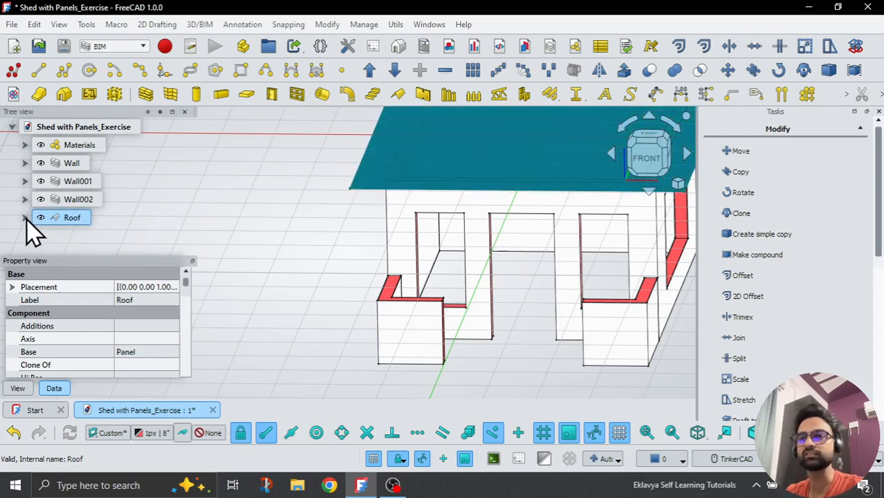
left_click(25, 217)
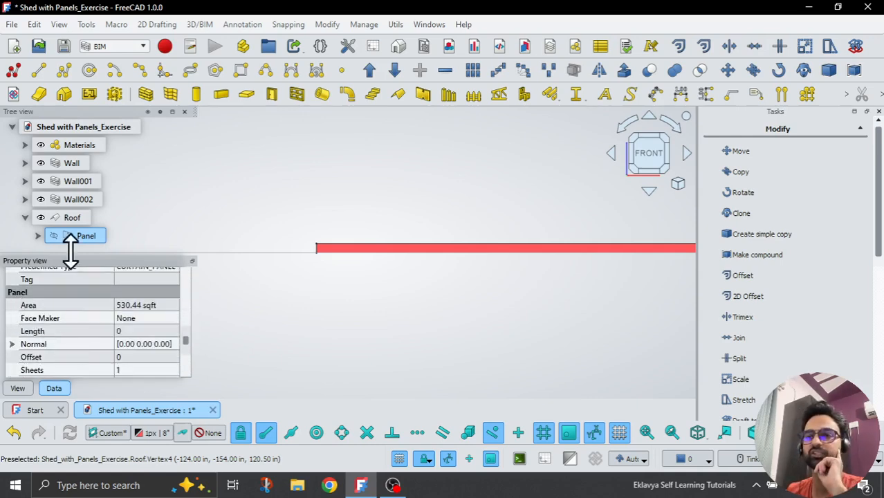
mouse_move(73, 325)
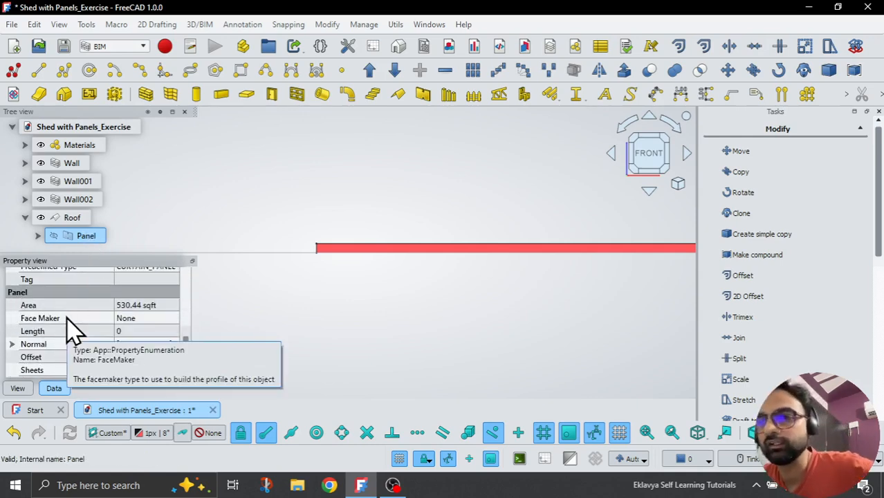
scroll("down", 3)
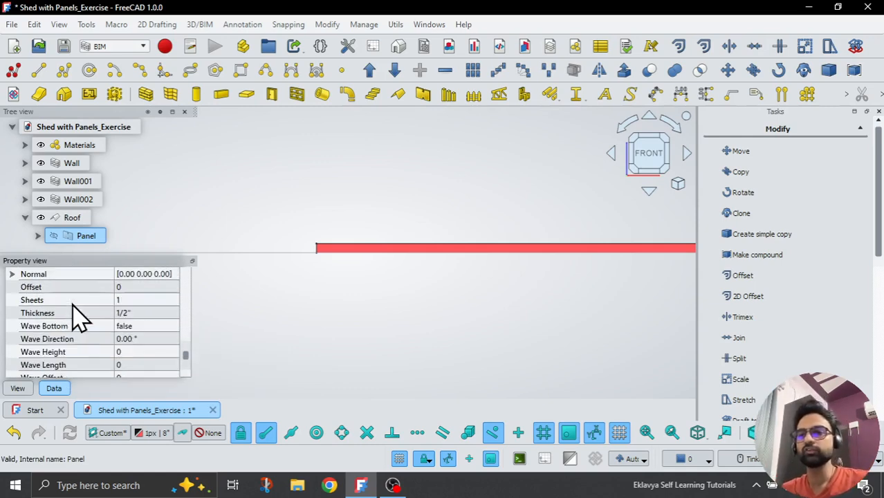
Set the panel Thickness to 1" and Wave Length to 6", then review Wave Type options
left_click(145, 299)
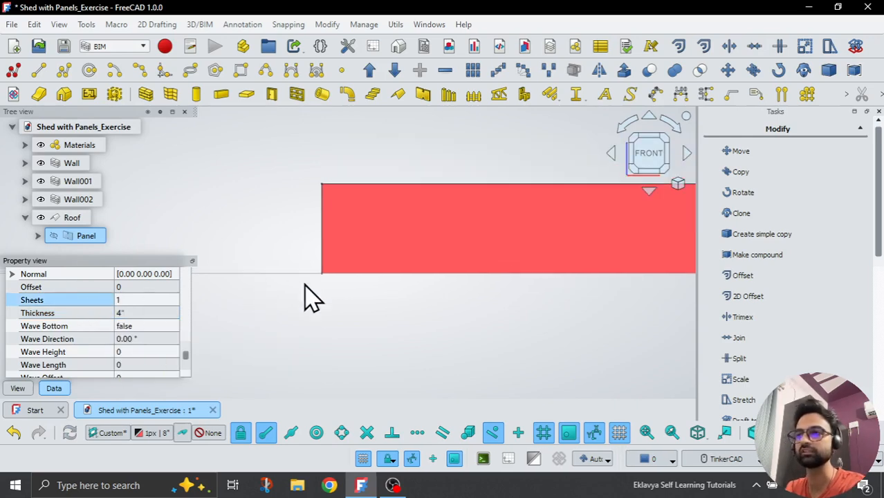
left_click(145, 313)
type("1")
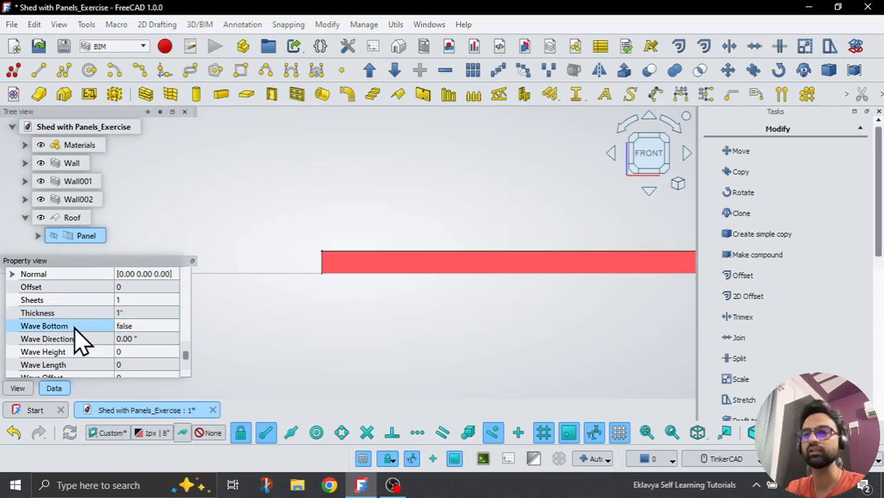
mouse_move(73, 356)
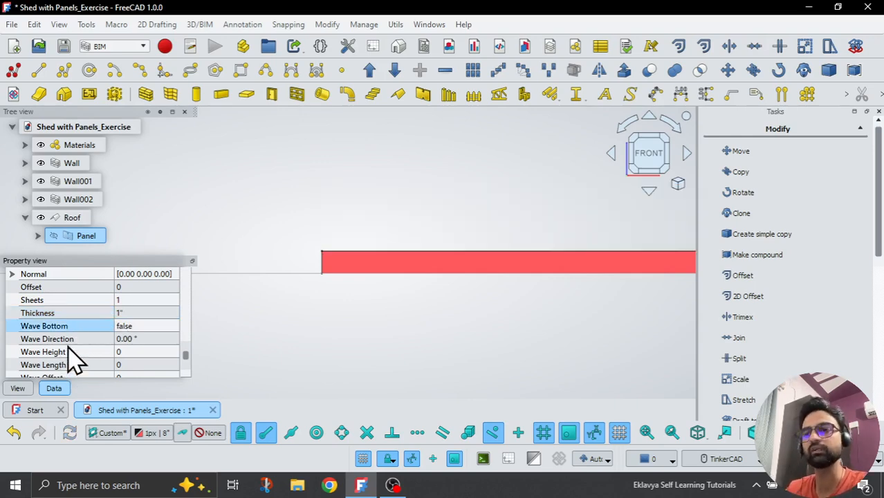
scroll("down", 3)
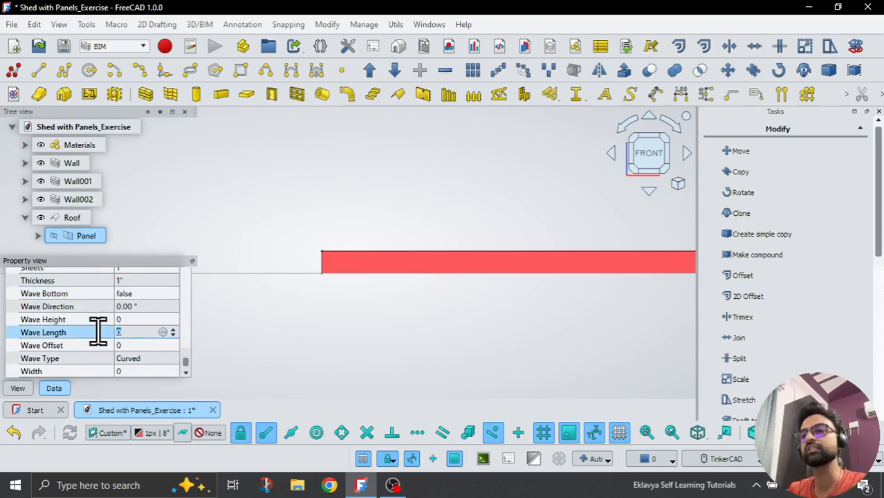
mouse_move(102, 346)
type("1\"")
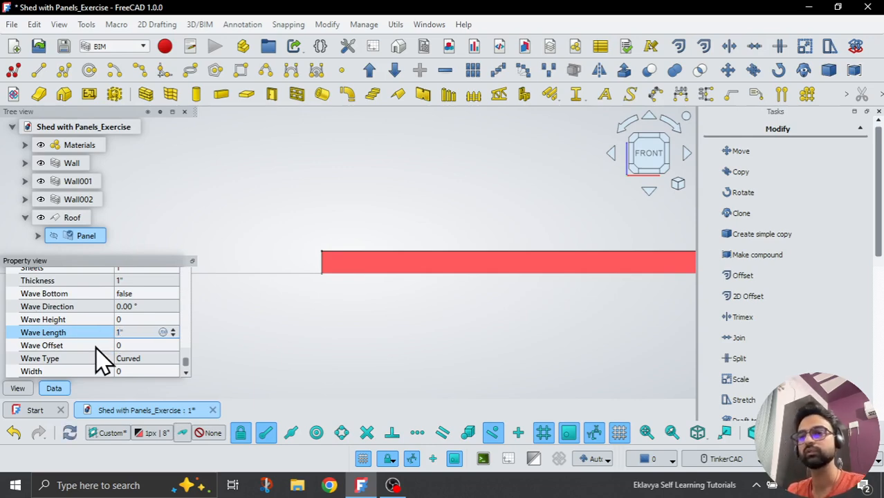
left_click(41, 345)
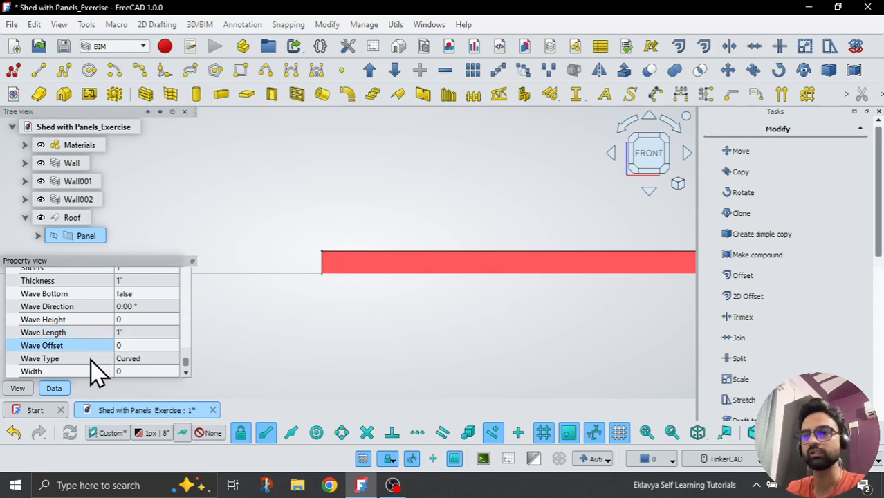
left_click(145, 357)
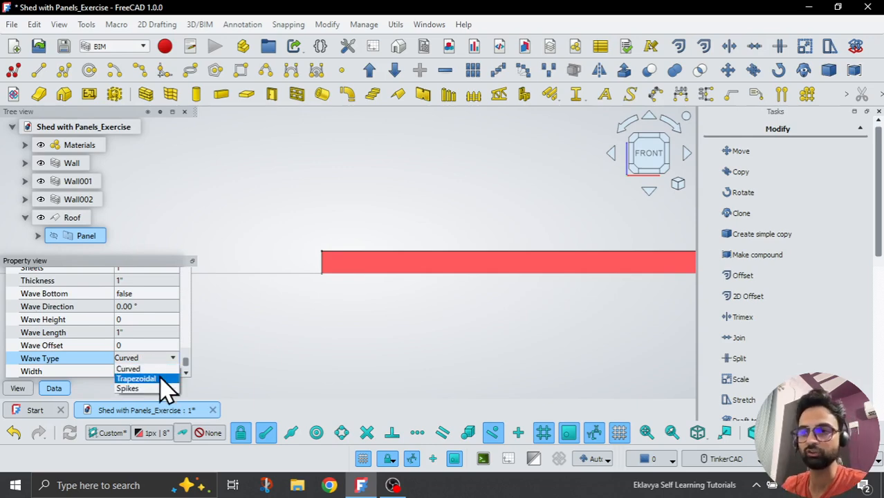
mouse_move(159, 368)
type("1\"")
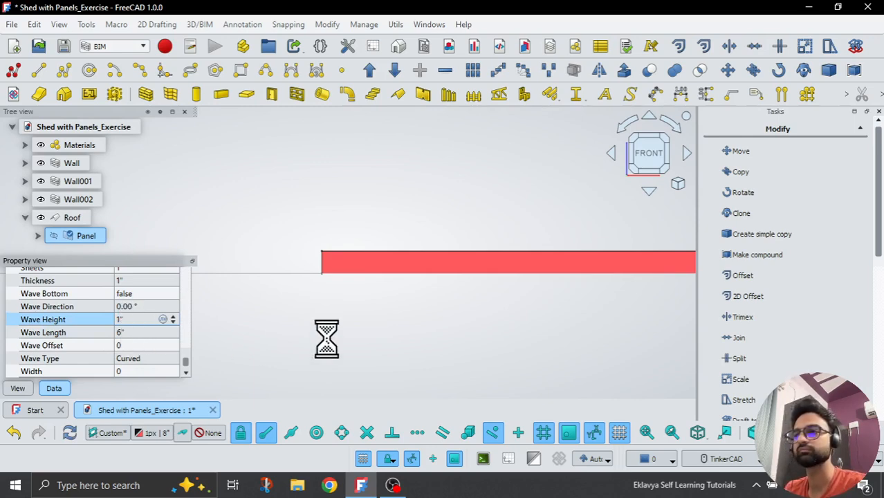
Apply the 1" Wave Height so the panel shows curved corrugations
left_click(43, 332)
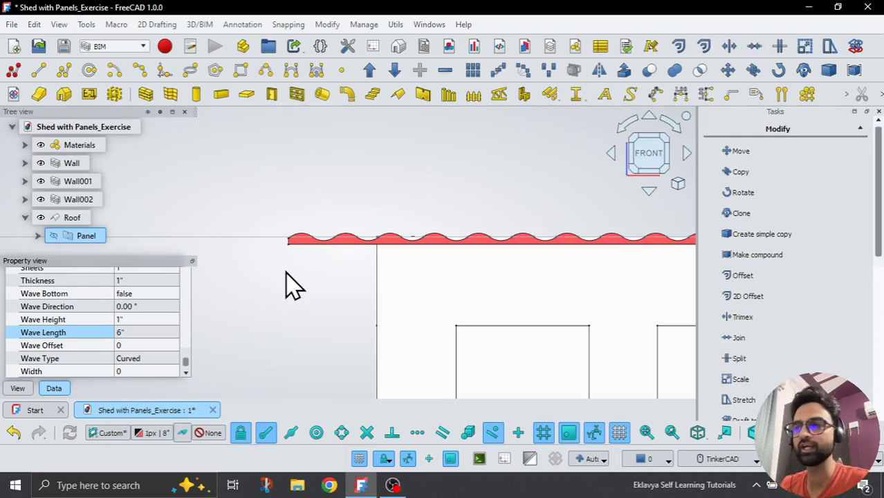
mouse_move(292, 297)
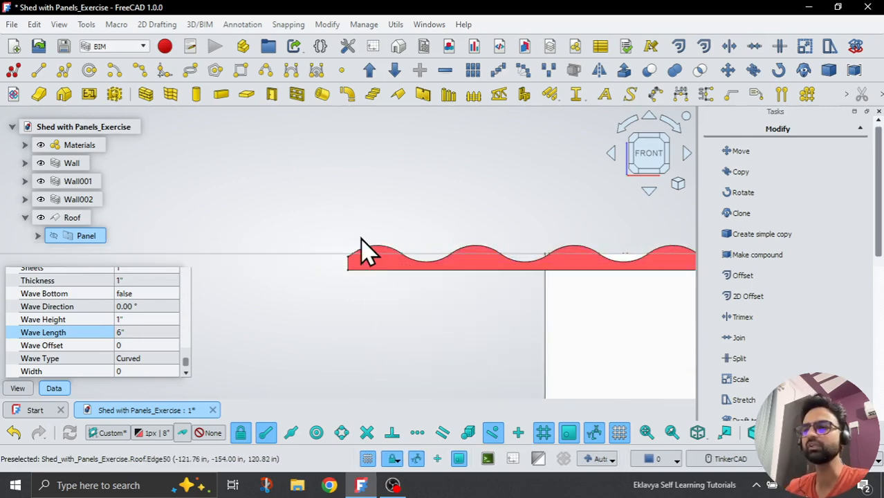
mouse_move(228, 356)
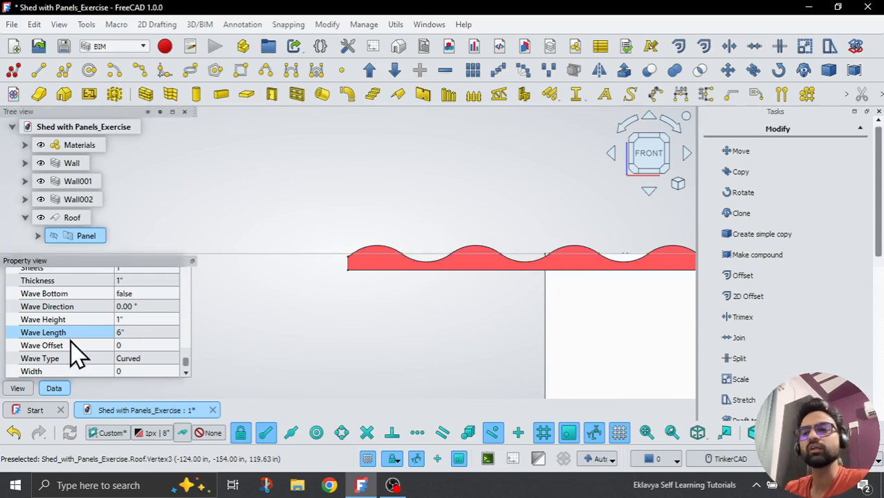
mouse_move(89, 306)
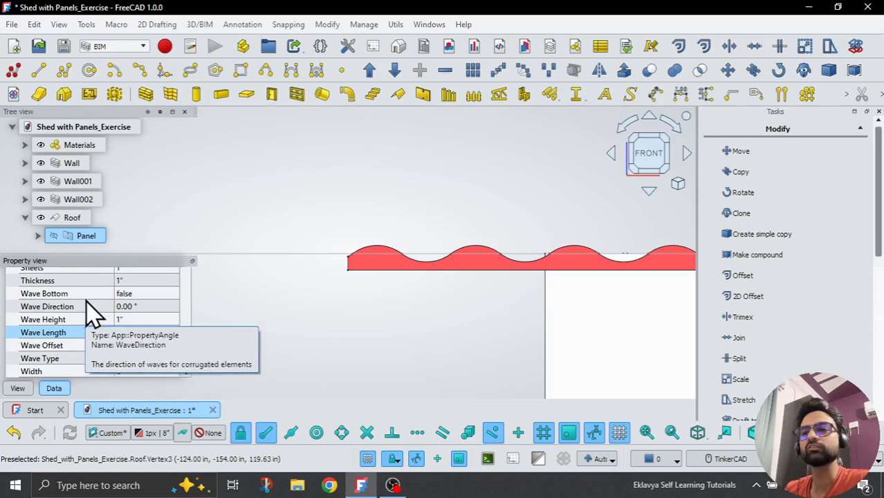
Set Wave Bottom to true and orbit to see the corrugated profile
left_click(145, 293)
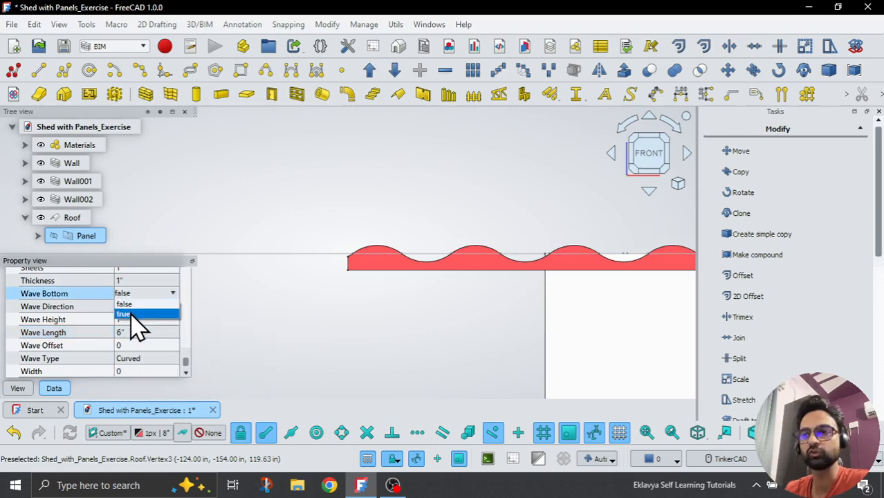
left_click(123, 313)
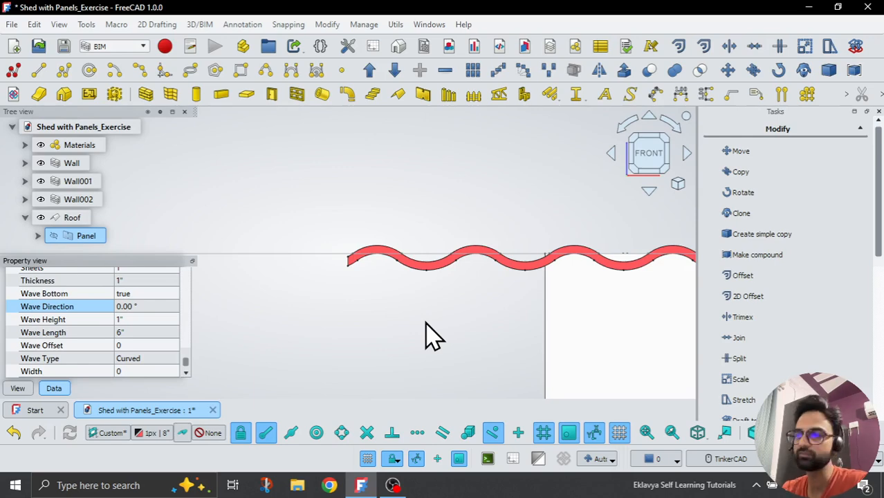
mouse_move(415, 339)
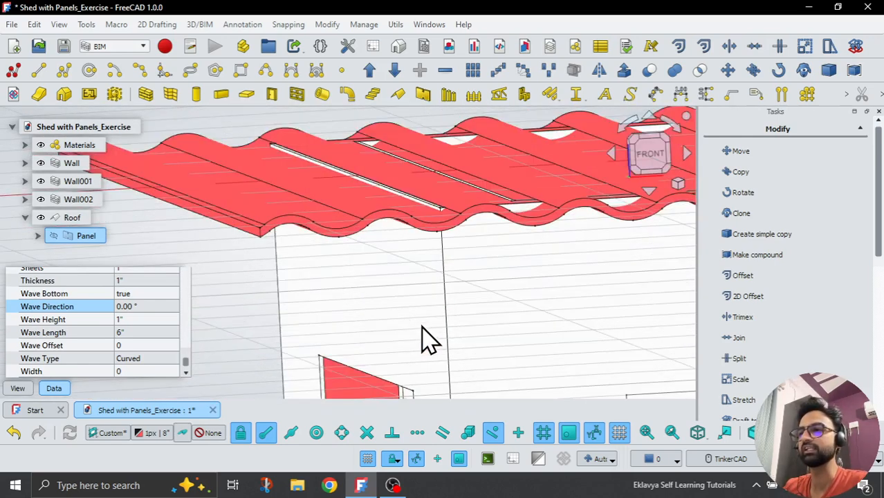
left_click_drag(428, 339, 657, 173)
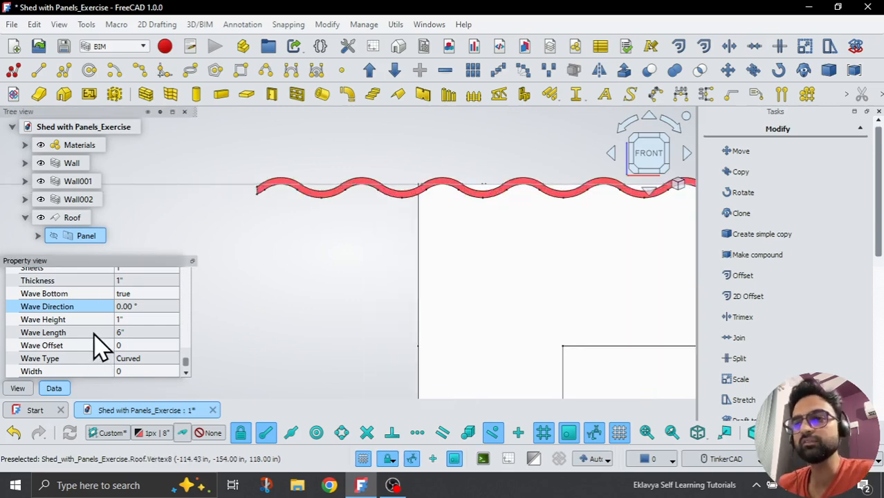
mouse_move(73, 359)
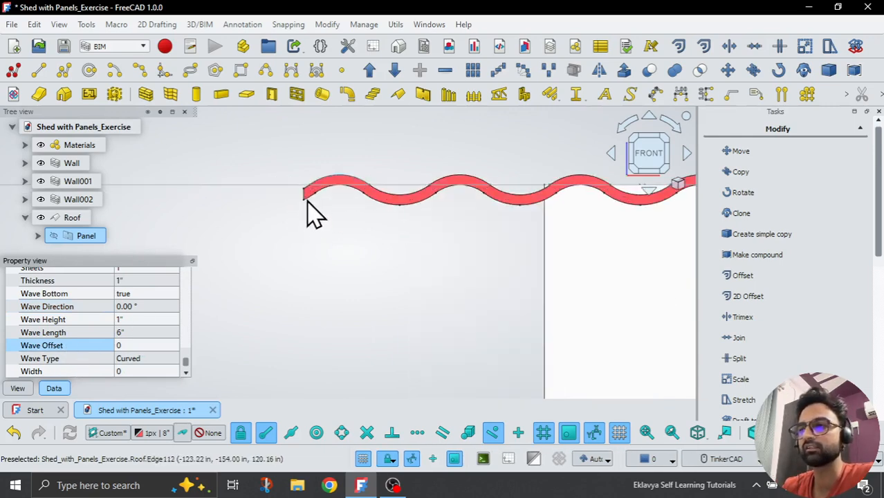
Set the roof panel's Wave Offset to 2 inches
left_click(138, 345)
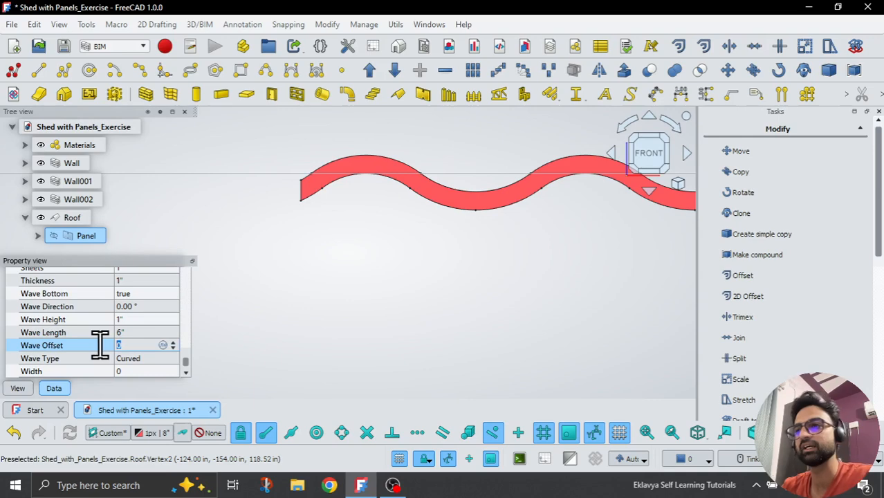
type("2\"")
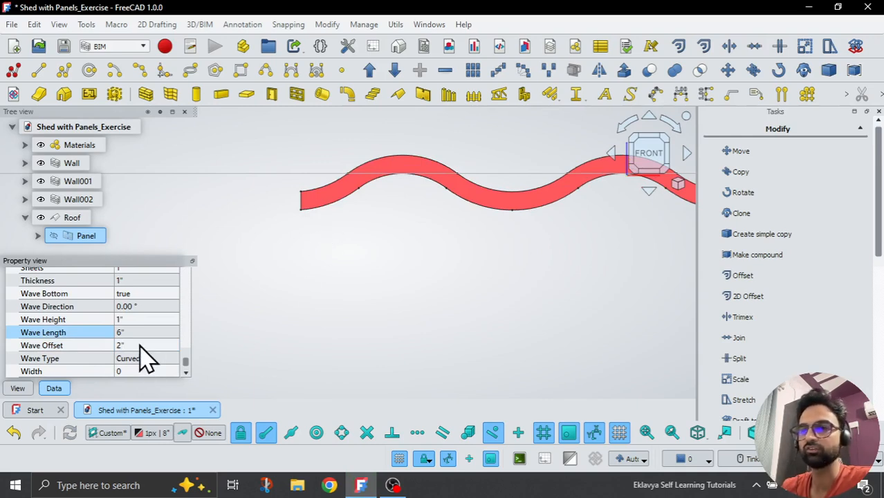
left_click(145, 345)
type("0")
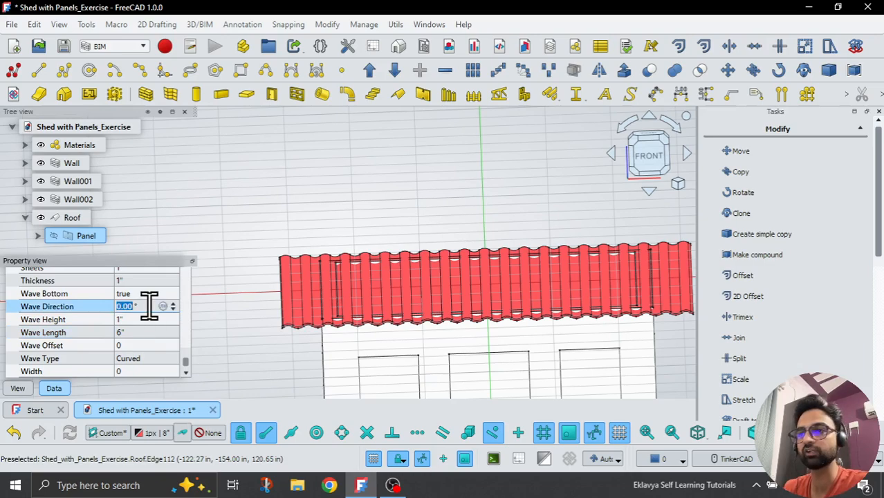
Set the panel's Wave Direction to 30°, then re-edit it toward 90°
type("30")
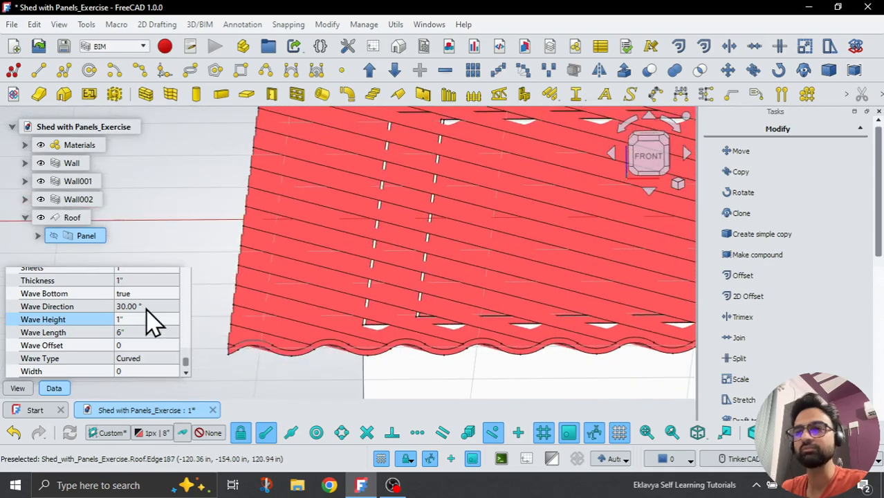
left_click(145, 306)
type("90")
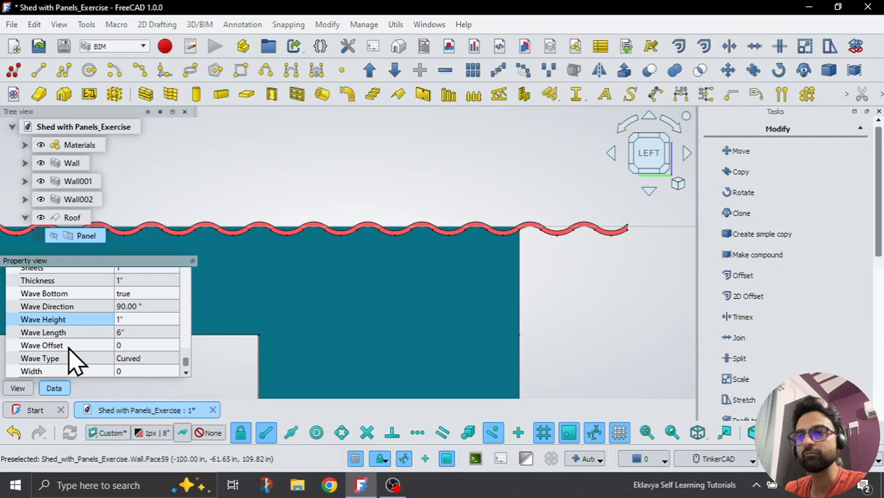
mouse_move(94, 377)
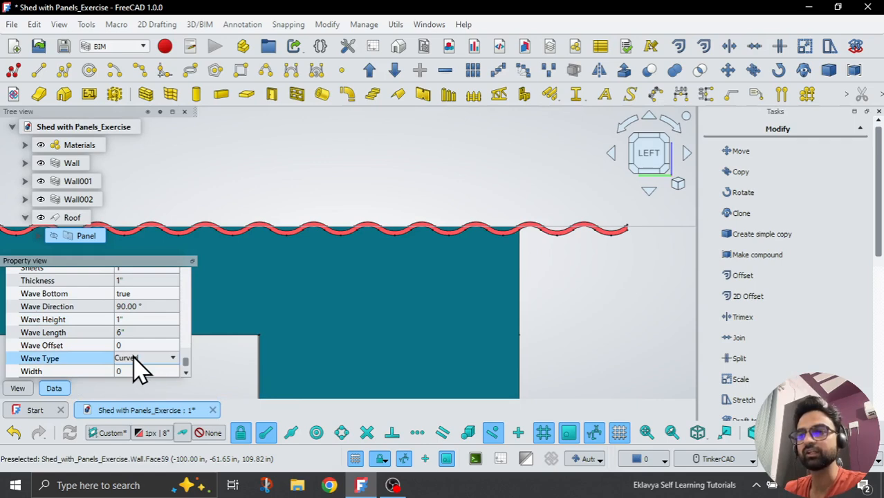
Scroll up the panel properties and turn Wave Bottom off
scroll("up", 3)
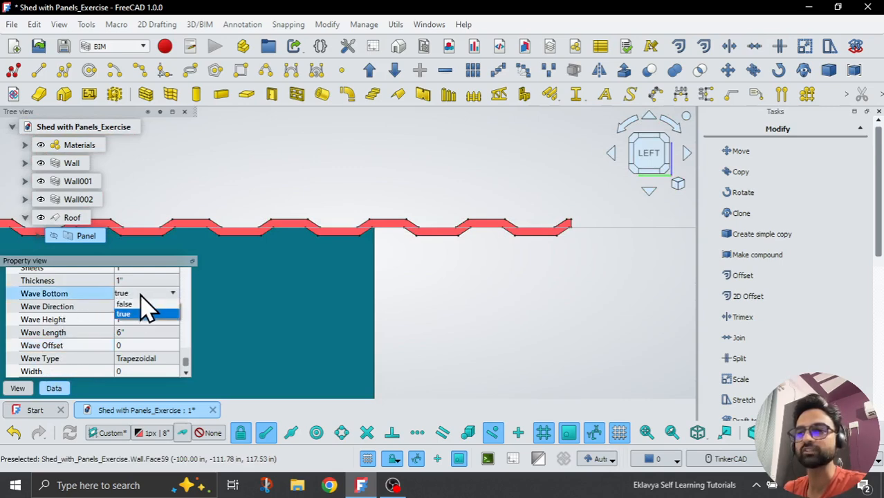
left_click(123, 304)
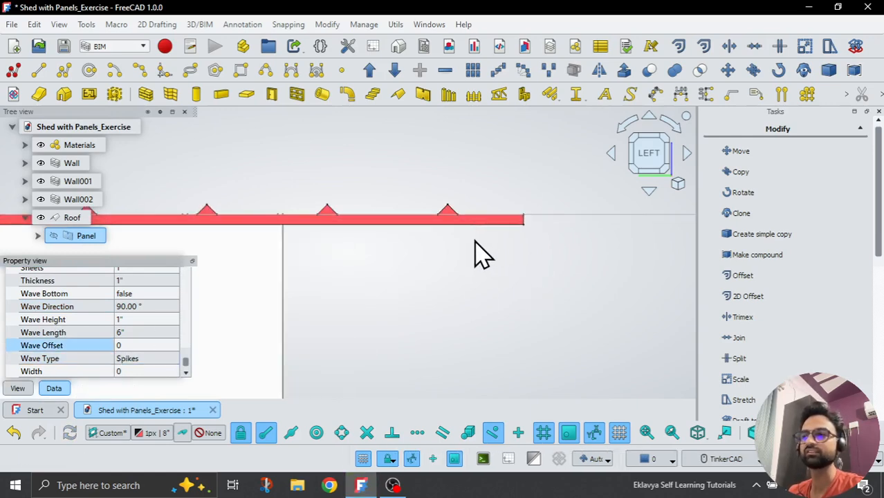
mouse_move(104, 318)
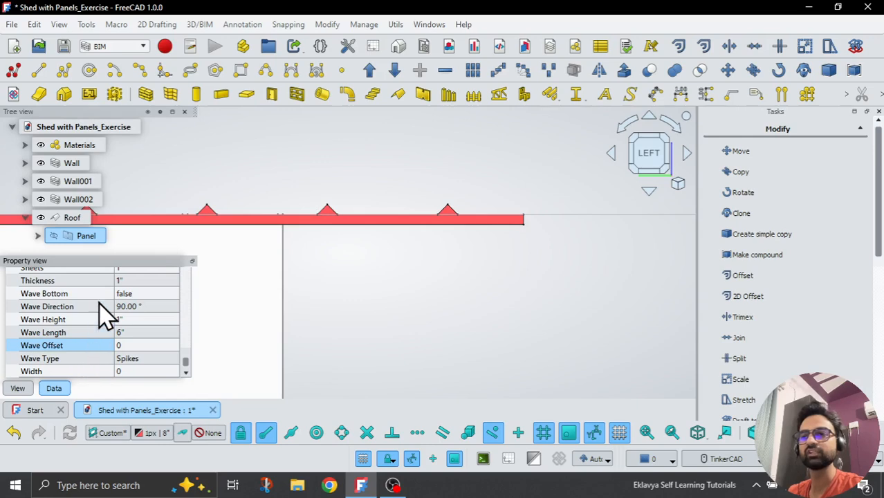
Set Wave Bottom to true and change the Panel's Wave Type to Curved
left_click(145, 292)
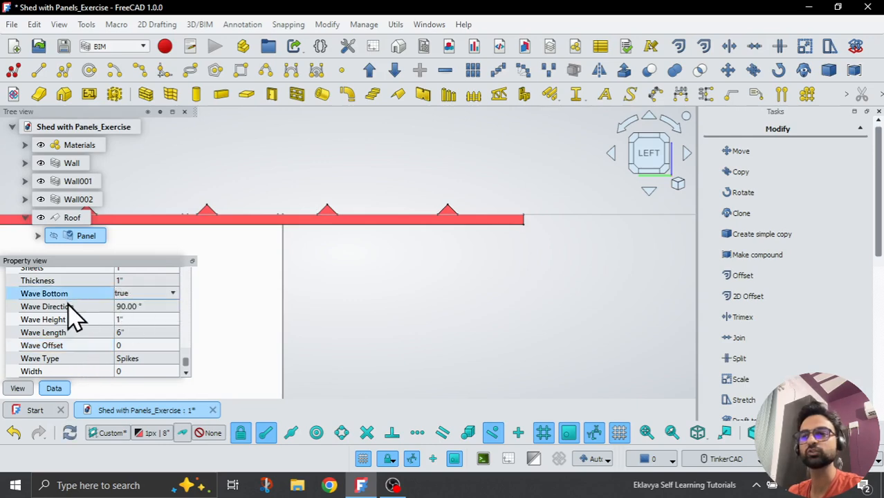
left_click(45, 306)
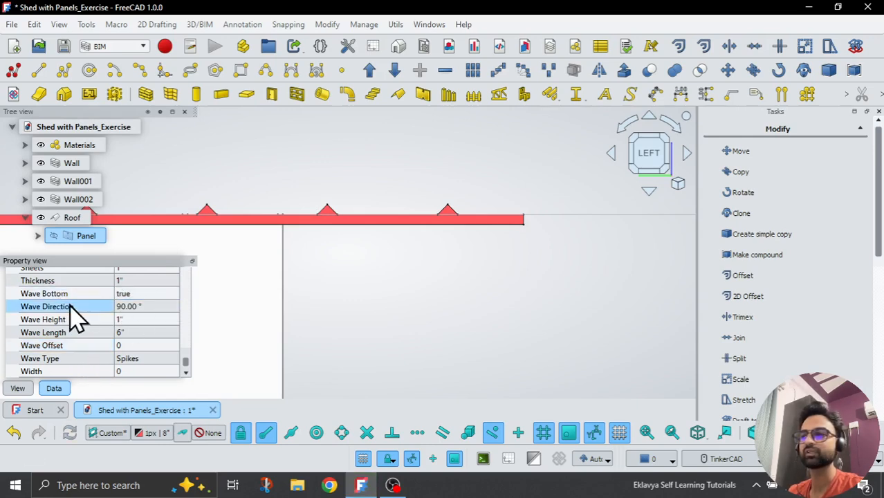
mouse_move(73, 308)
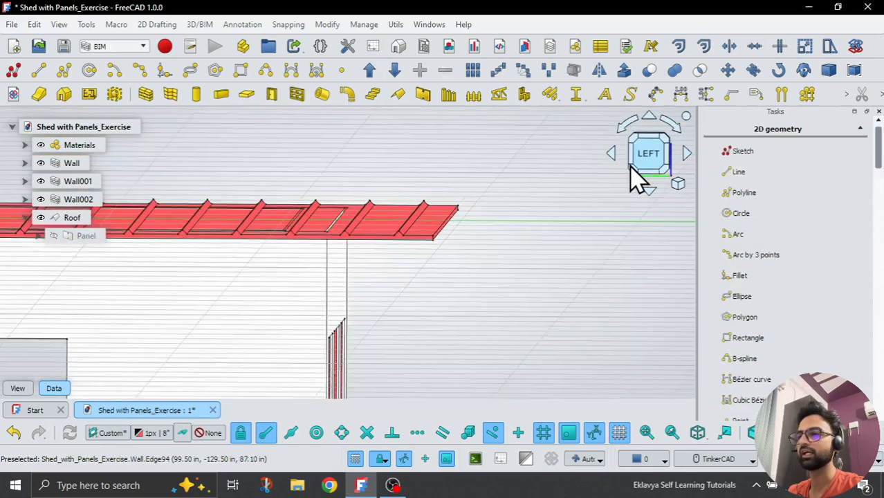
left_click(86, 235)
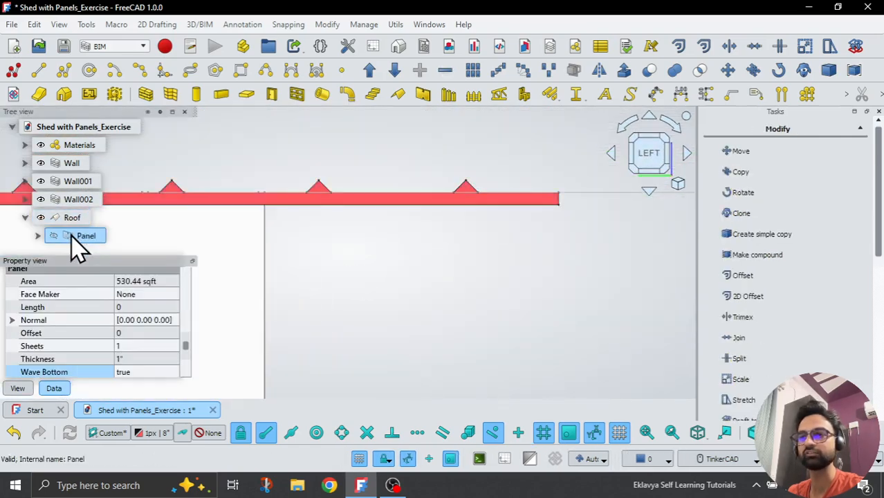
scroll("down", 3)
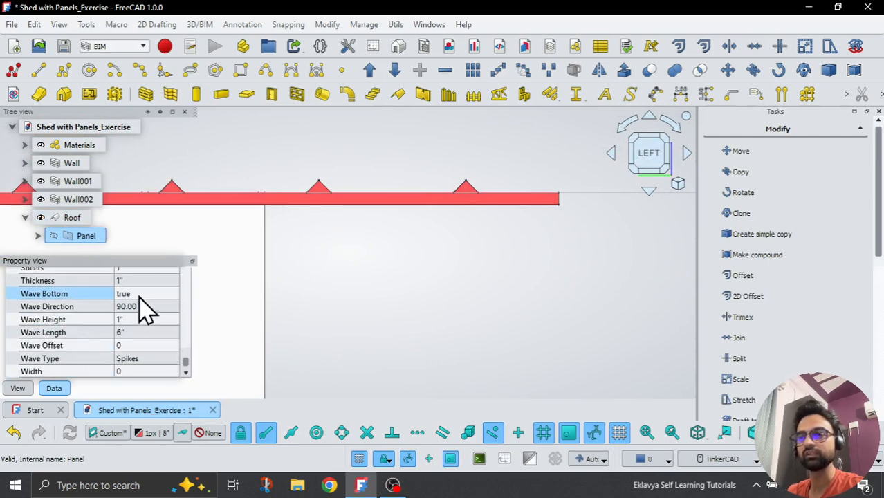
left_click(145, 357)
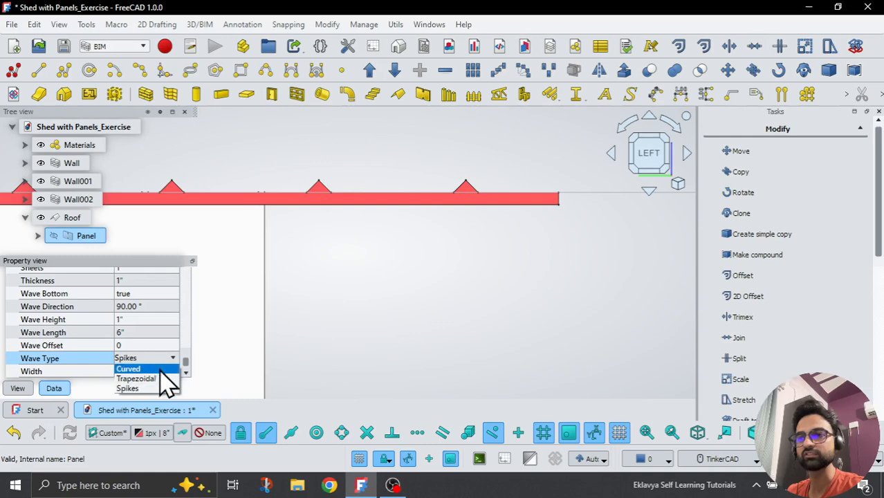
left_click(129, 368)
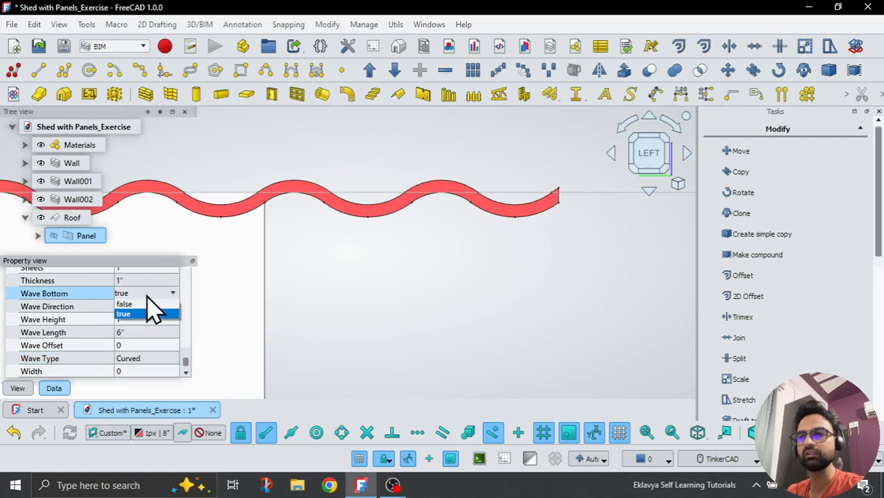
Set Wave Bottom to false and step Wave Offset through 1 and 2 inches toward 6 inches
left_click(124, 304)
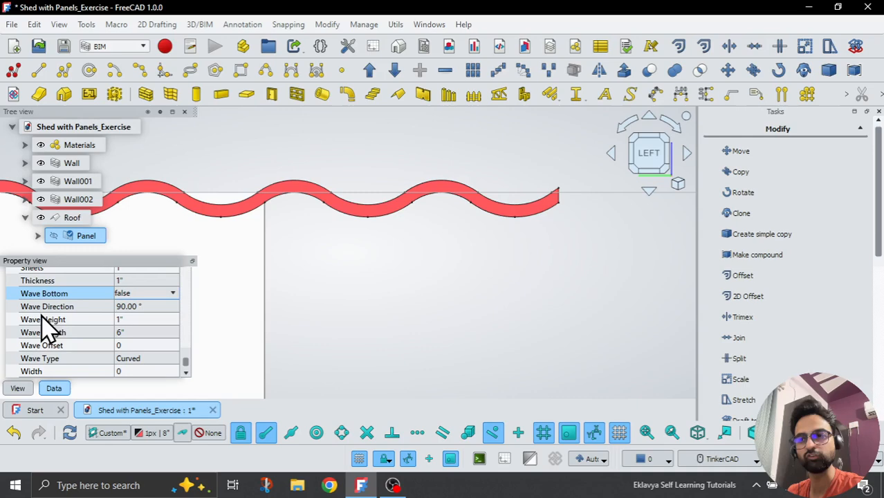
left_click(45, 318)
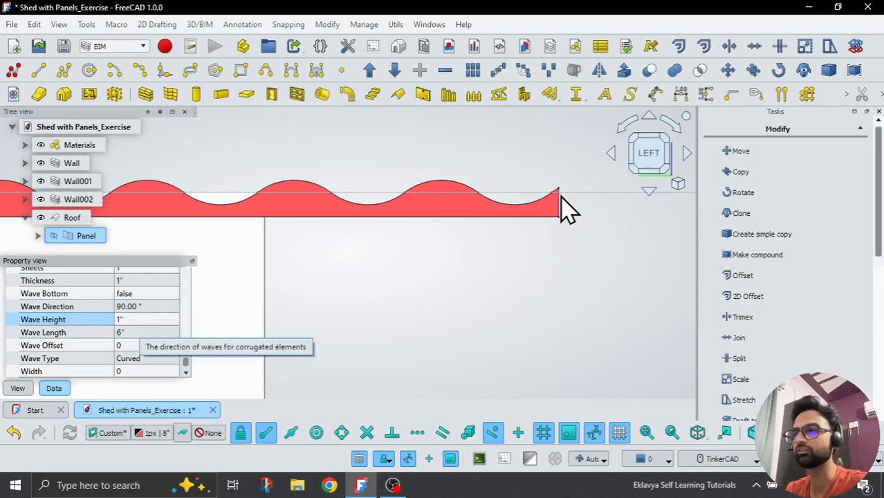
left_click(138, 345)
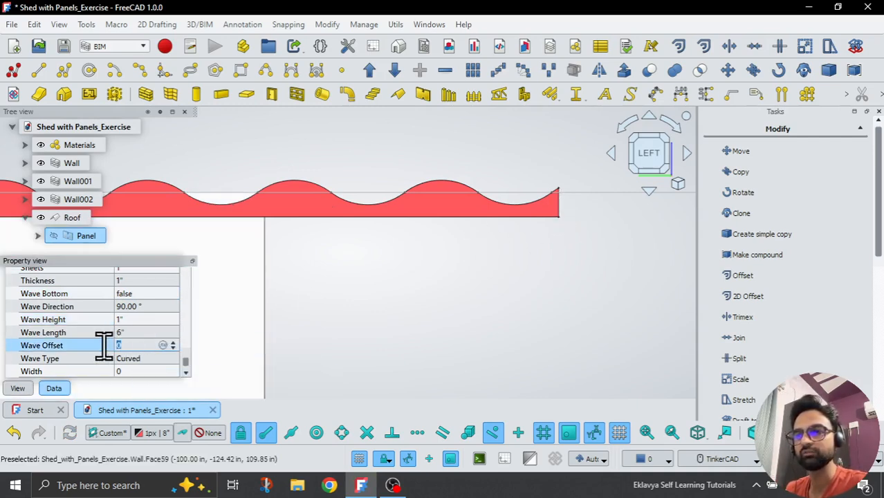
type("1\"")
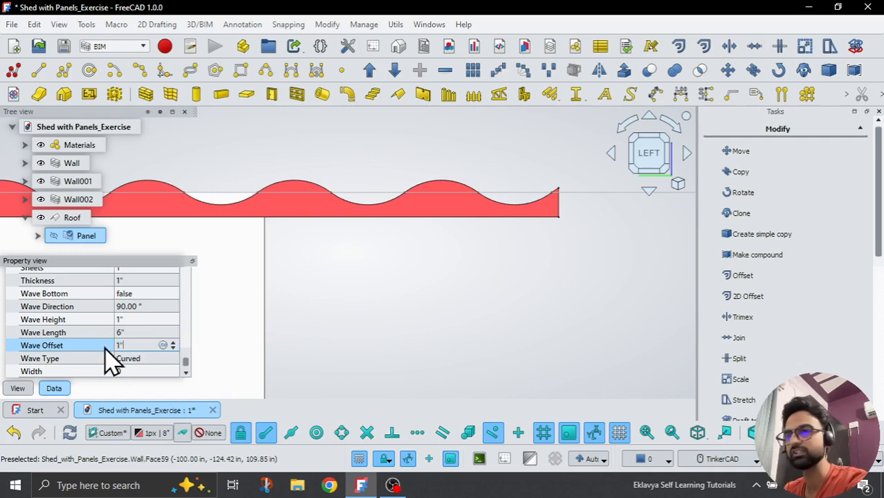
left_click(43, 332)
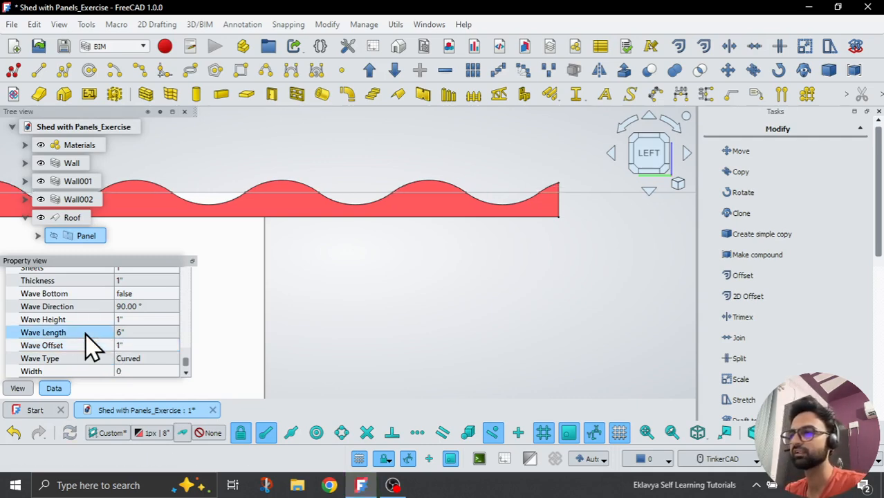
left_click(119, 345)
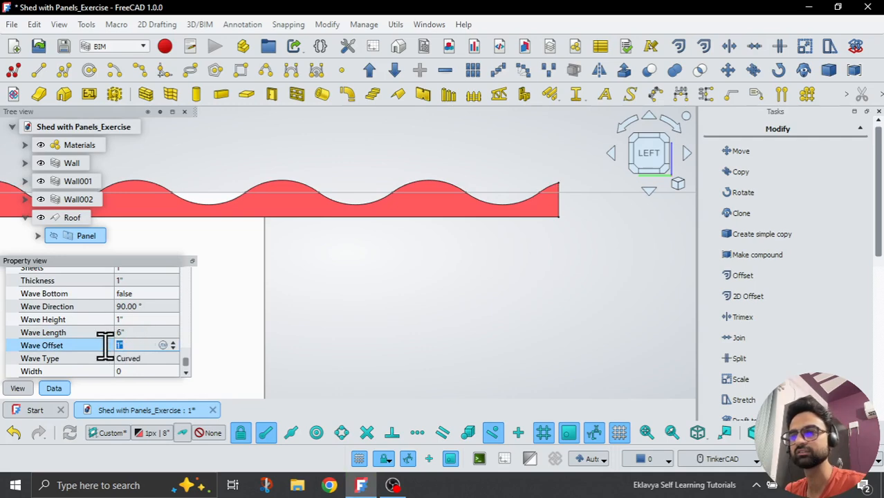
type("2")
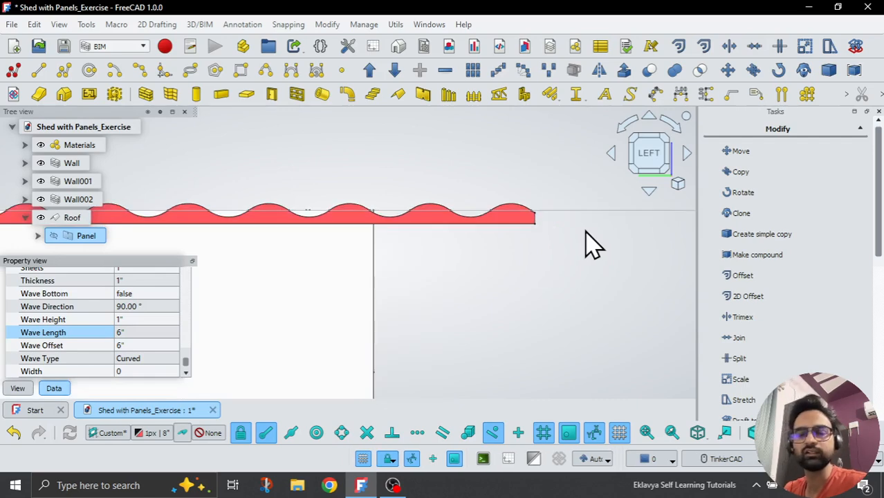
mouse_move(83, 338)
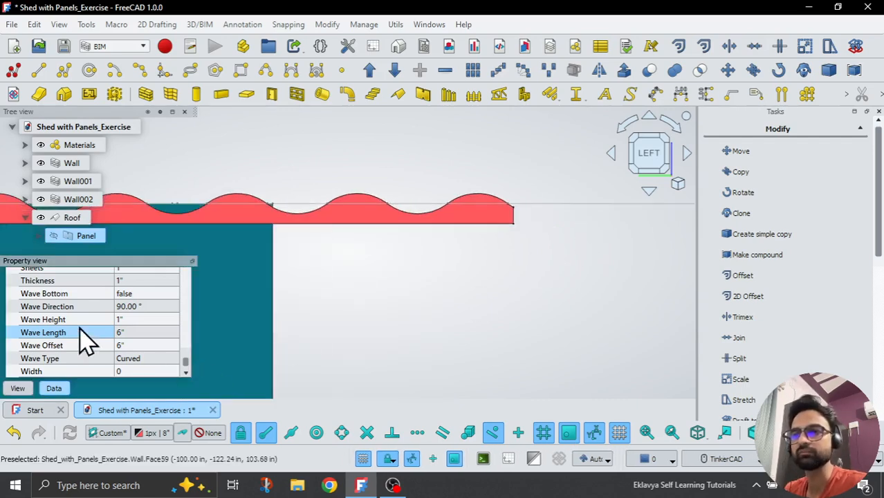
mouse_move(138, 325)
type("2")
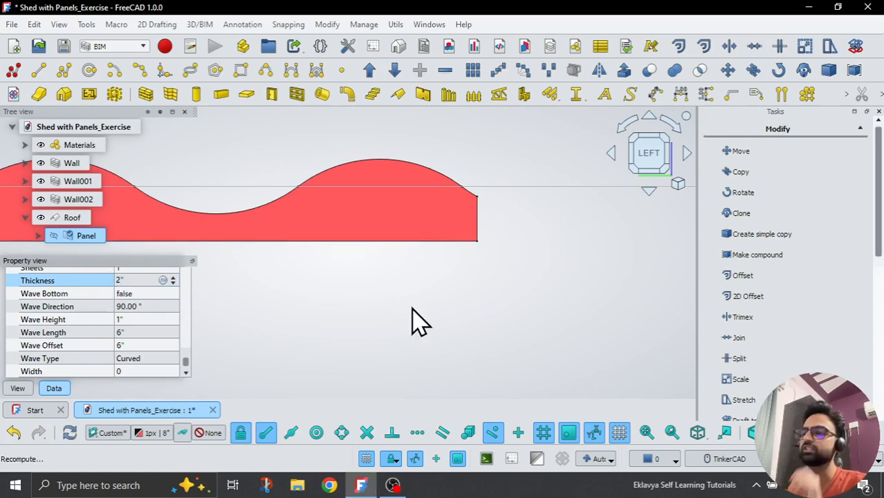
Apply a 2-inch panel Thickness, then re-edit it back toward 1 inch
left_click(44, 293)
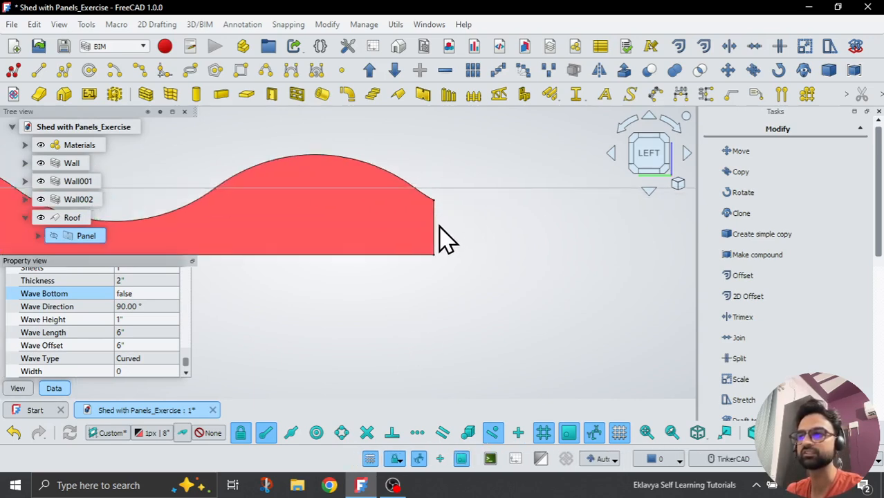
left_click(138, 280)
type("1")
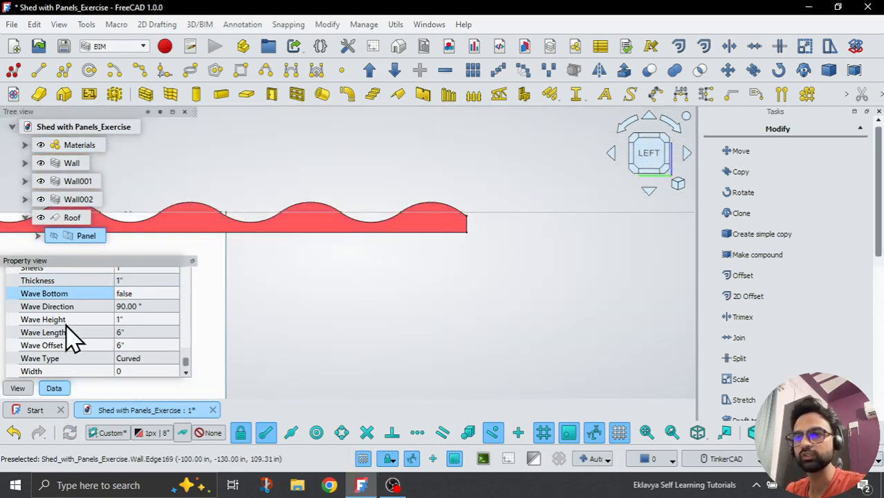
mouse_move(162, 325)
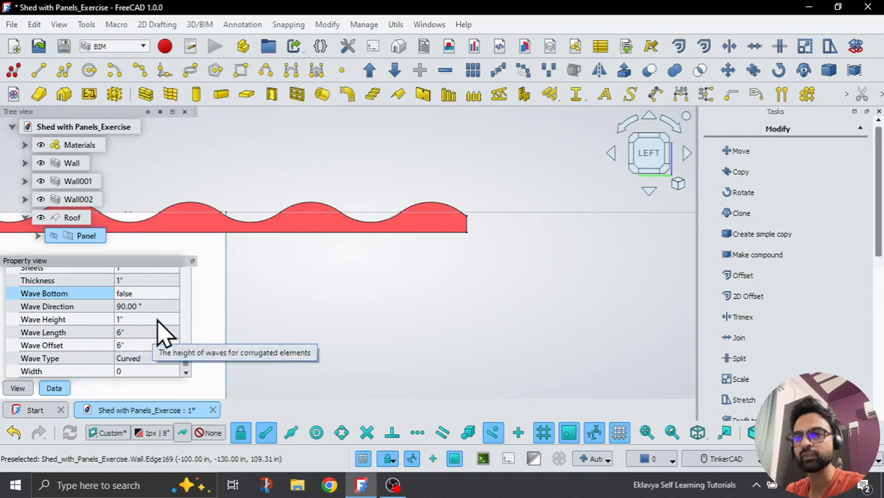
Raise the panel's Wave Height to 2 inches, then restore it to 1 inch
left_click(142, 319)
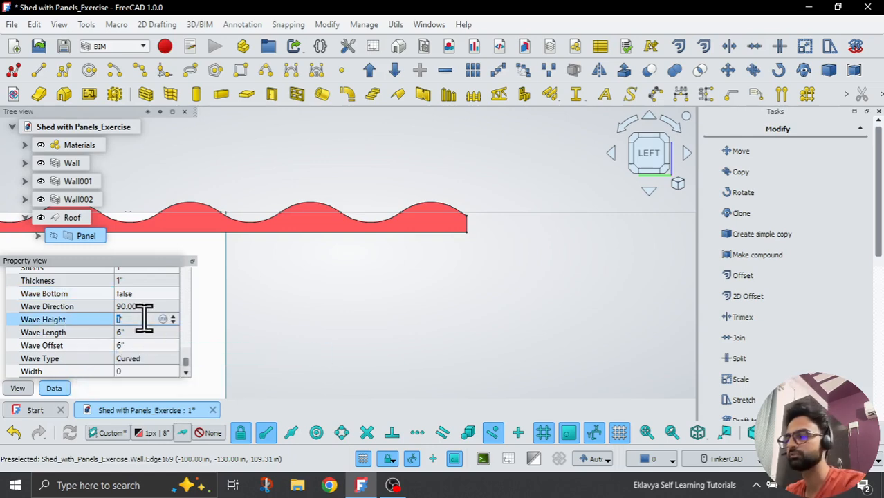
type("2")
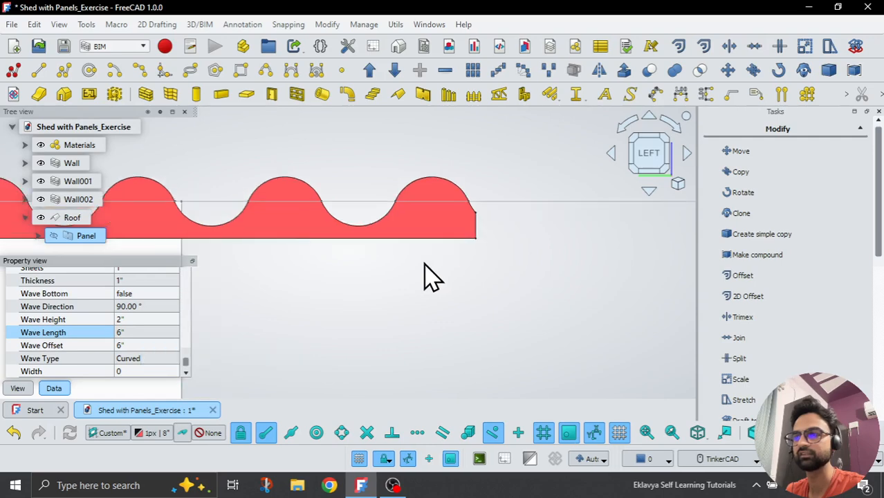
left_click(145, 319)
type("1")
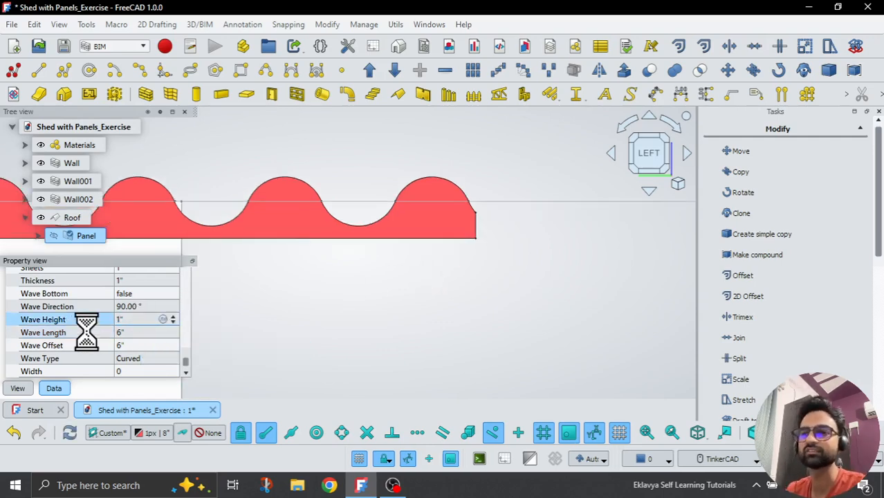
left_click(138, 332)
type("8")
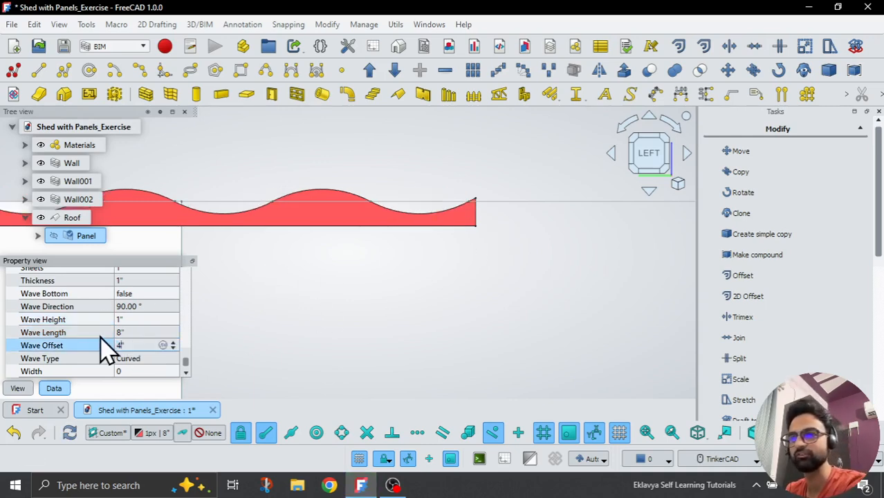
Apply the 8-inch Wave Length and change Wave Offset from 2 to 3 inches
left_click(43, 331)
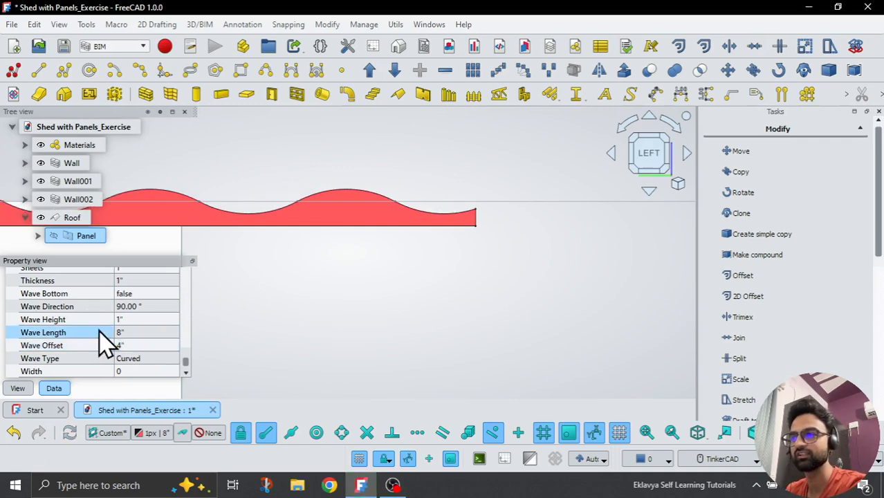
left_click(138, 345)
type("2")
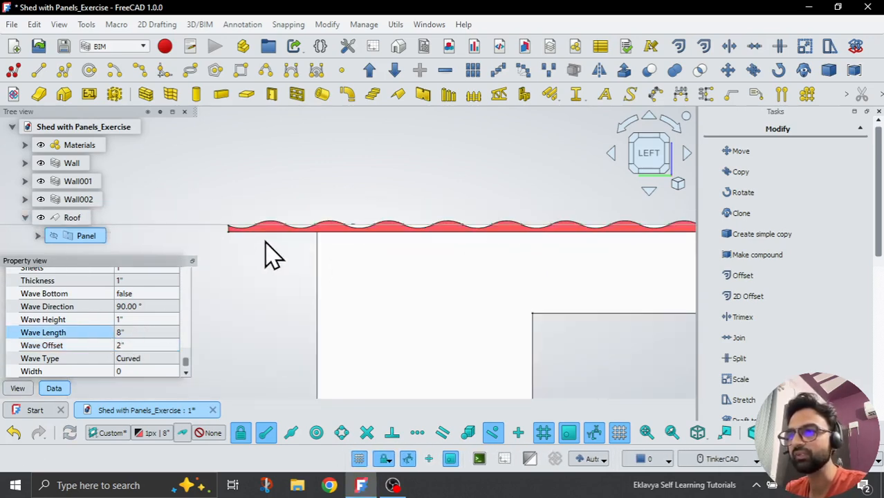
left_click(145, 345)
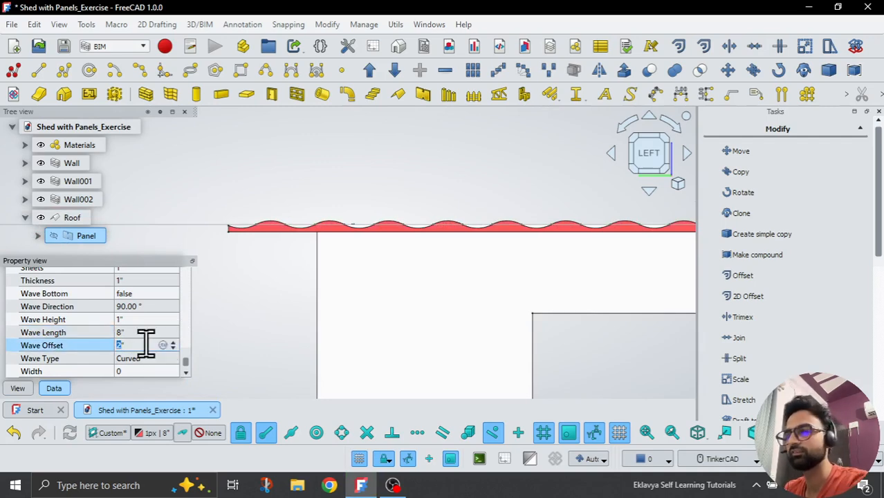
type("3")
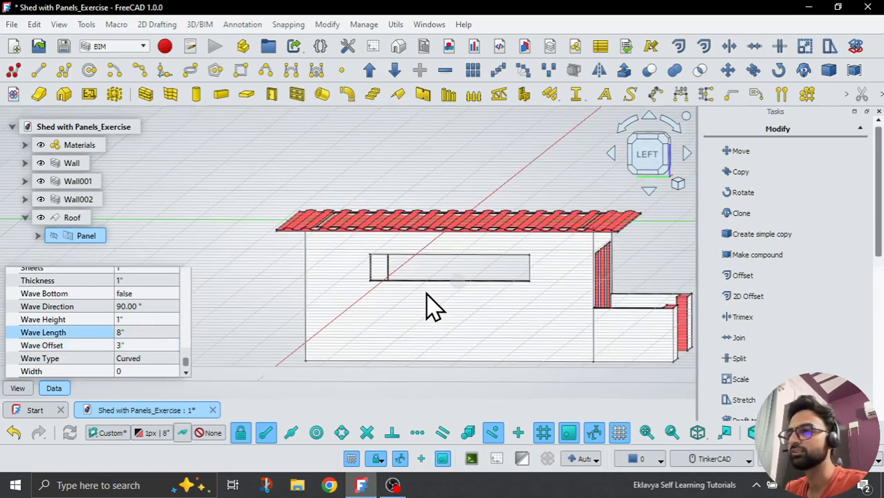
mouse_move(639, 228)
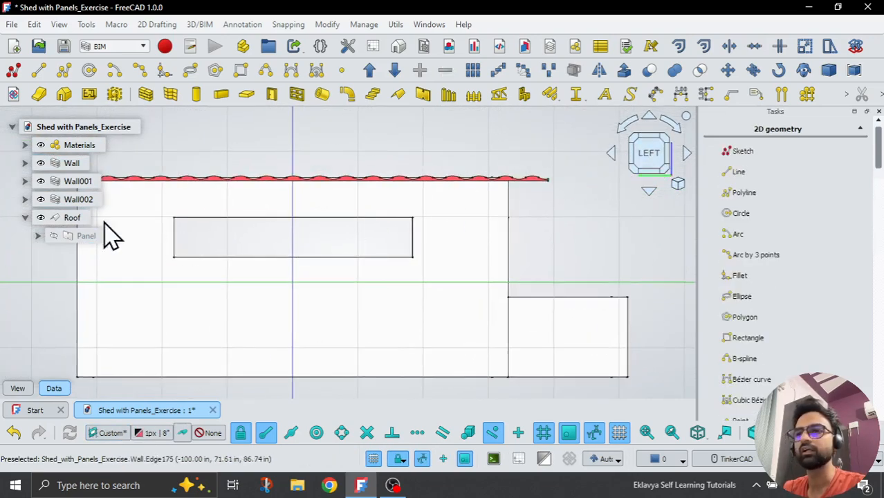
Select Roof and expand its Placement to read position 0 0 0
left_click(71, 217)
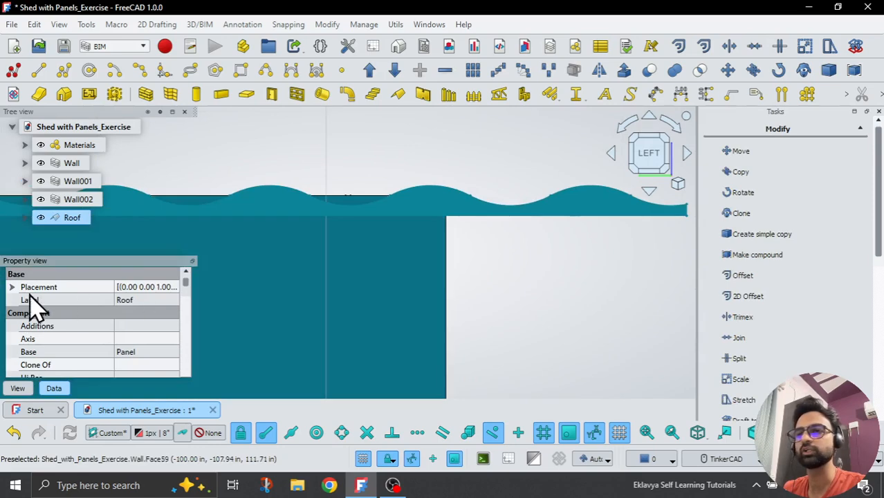
left_click(12, 286)
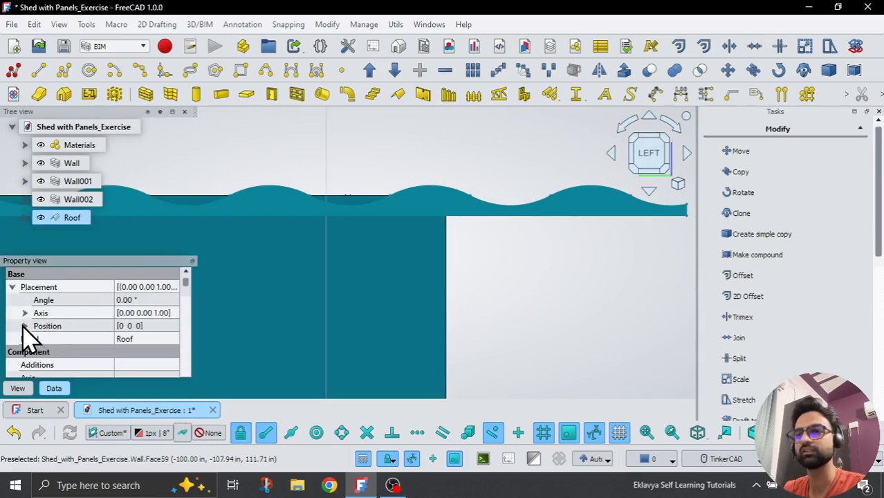
left_click(24, 325)
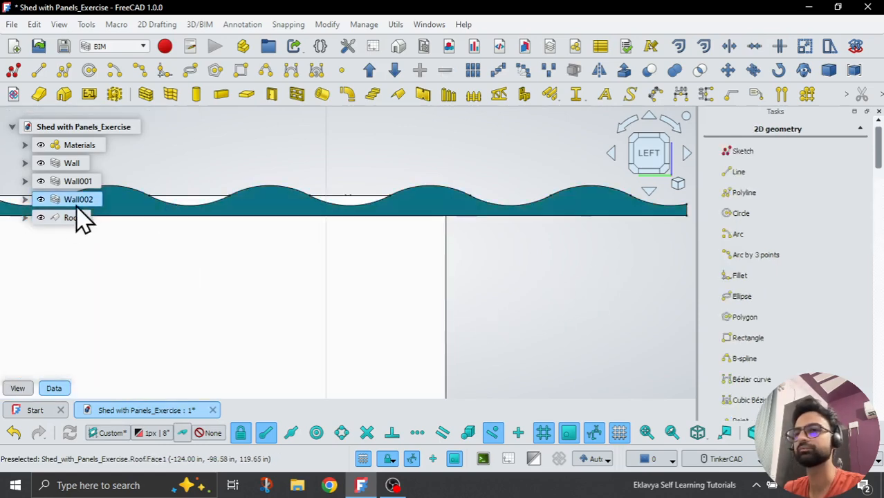
Move the Roof up by Global ΔZ 1' 4" onto the wall tops
left_click(71, 217)
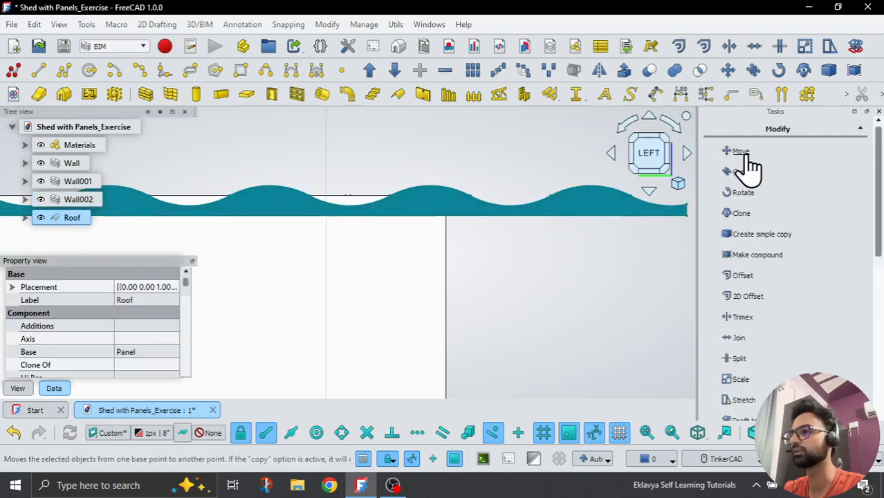
left_click(740, 150)
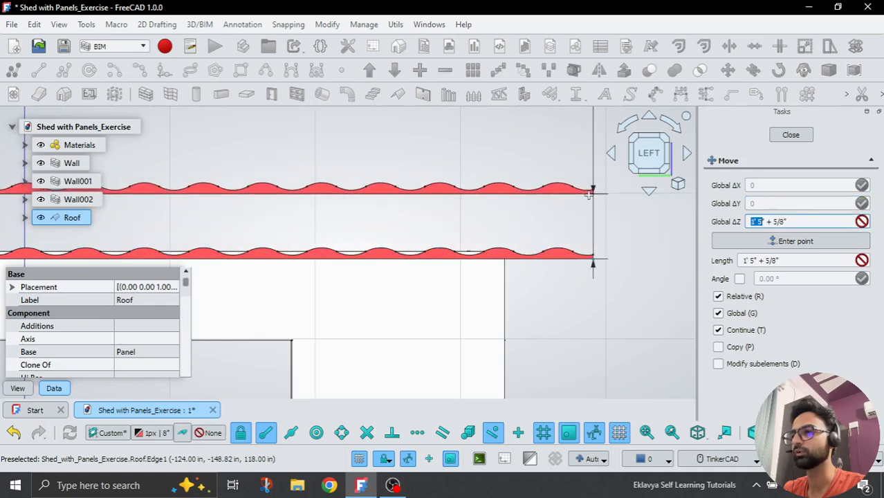
type("1' 4\"")
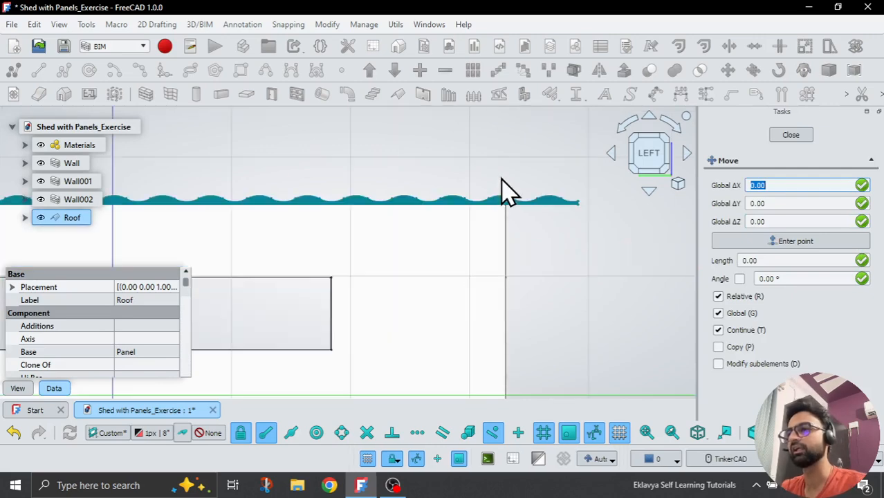
left_click(790, 134)
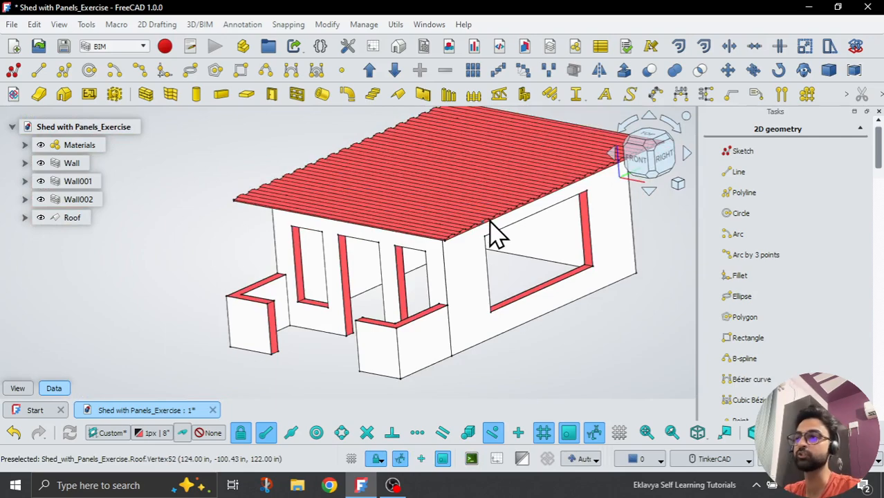
mouse_move(692, 200)
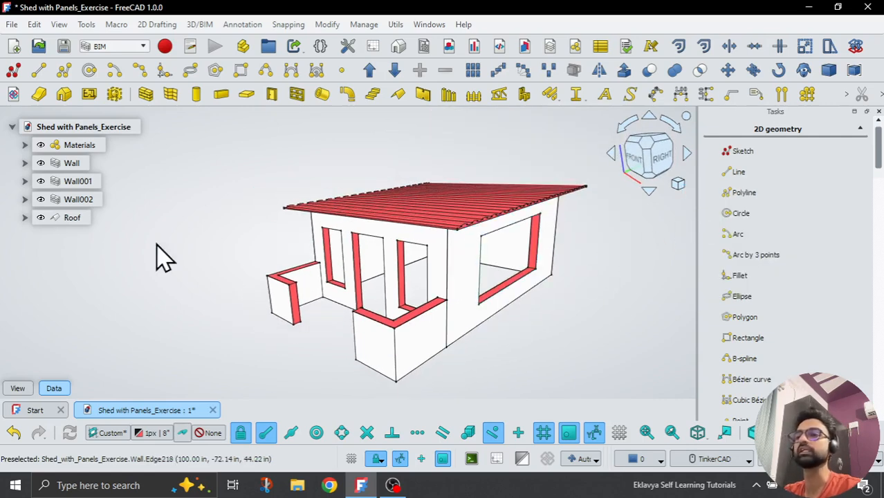
left_click(71, 163)
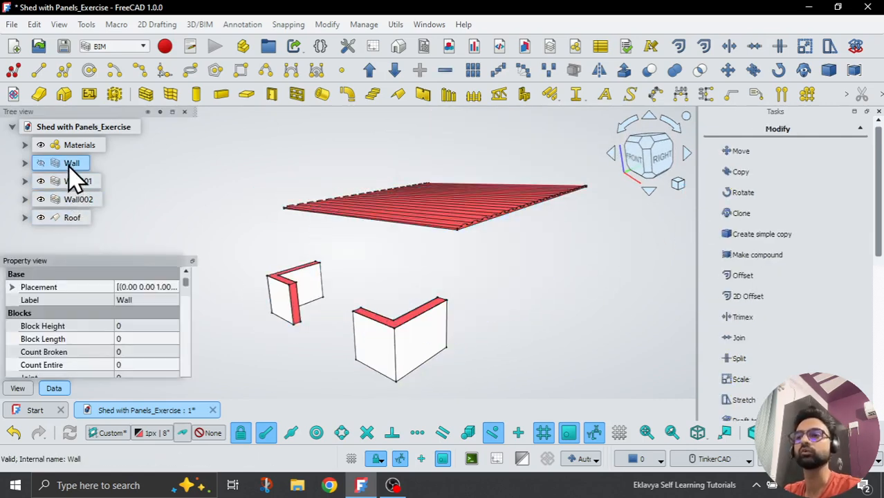
left_click(78, 200)
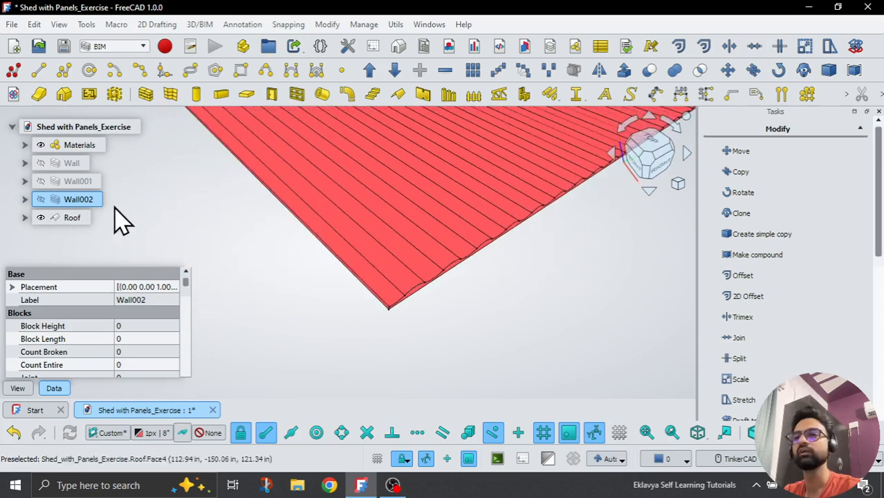
left_click(71, 163)
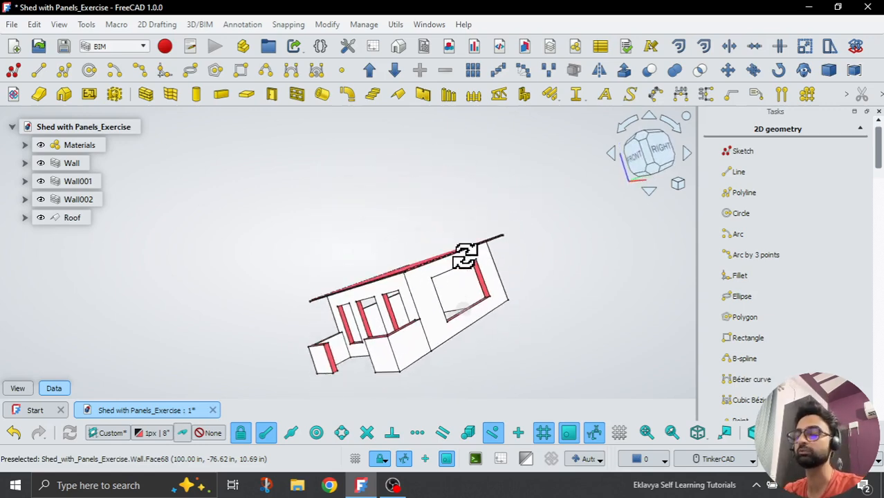
left_click_drag(463, 256, 415, 249)
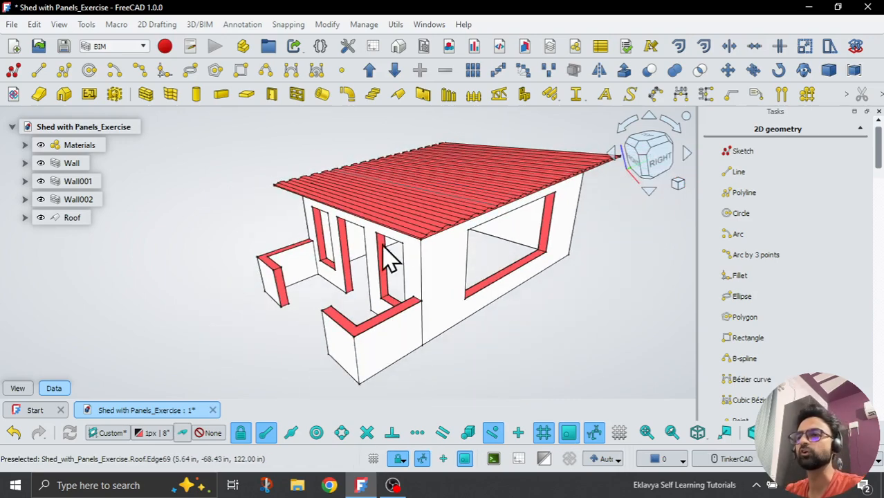
left_click_drag(394, 256, 360, 256)
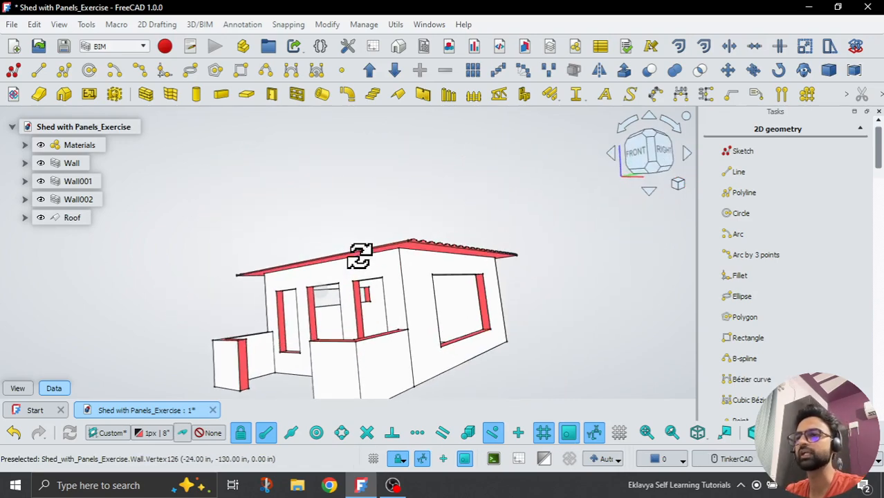
left_click_drag(359, 256, 322, 293)
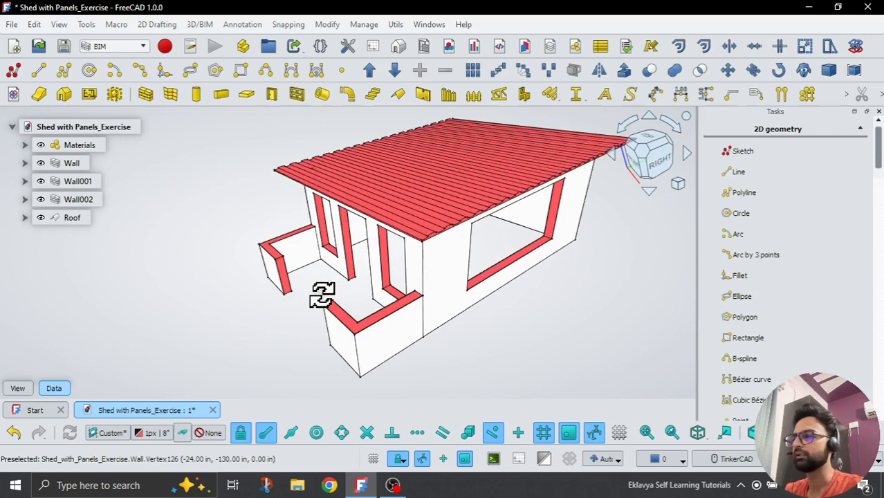
left_click_drag(322, 294, 449, 263)
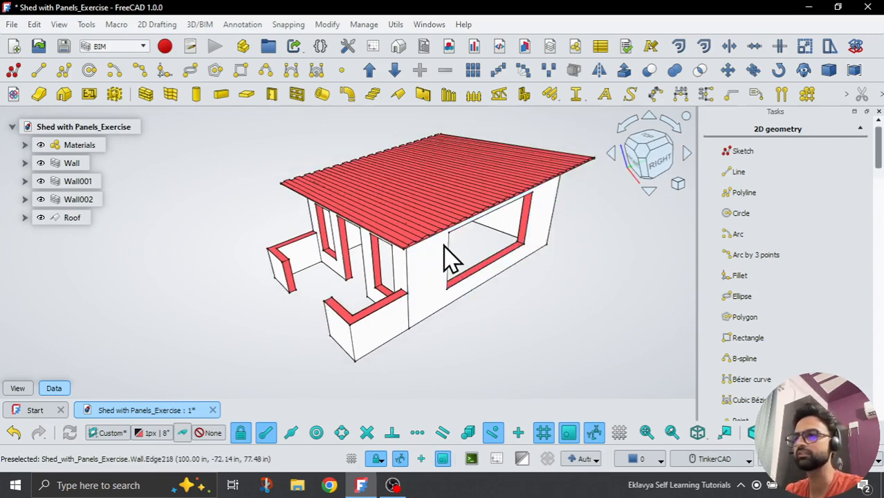